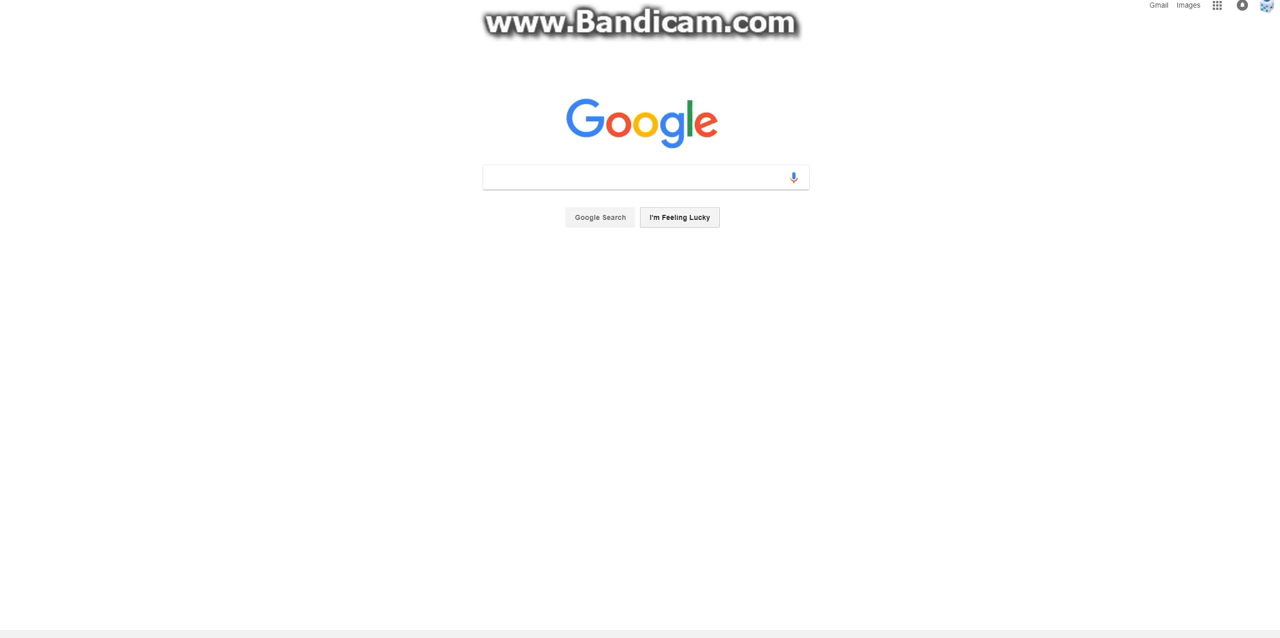
Step: Search Google in Chrome for 'free html5 template'
{"action": "type", "text": "do"}
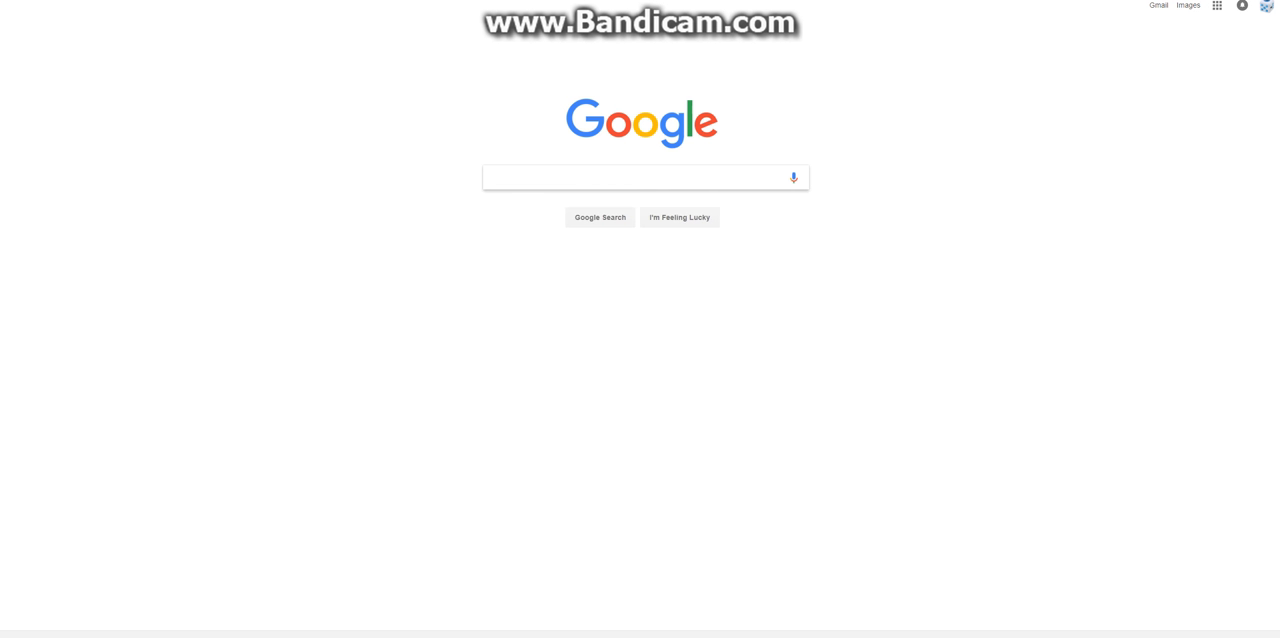
{"action": "type", "text": "free html5 template"}
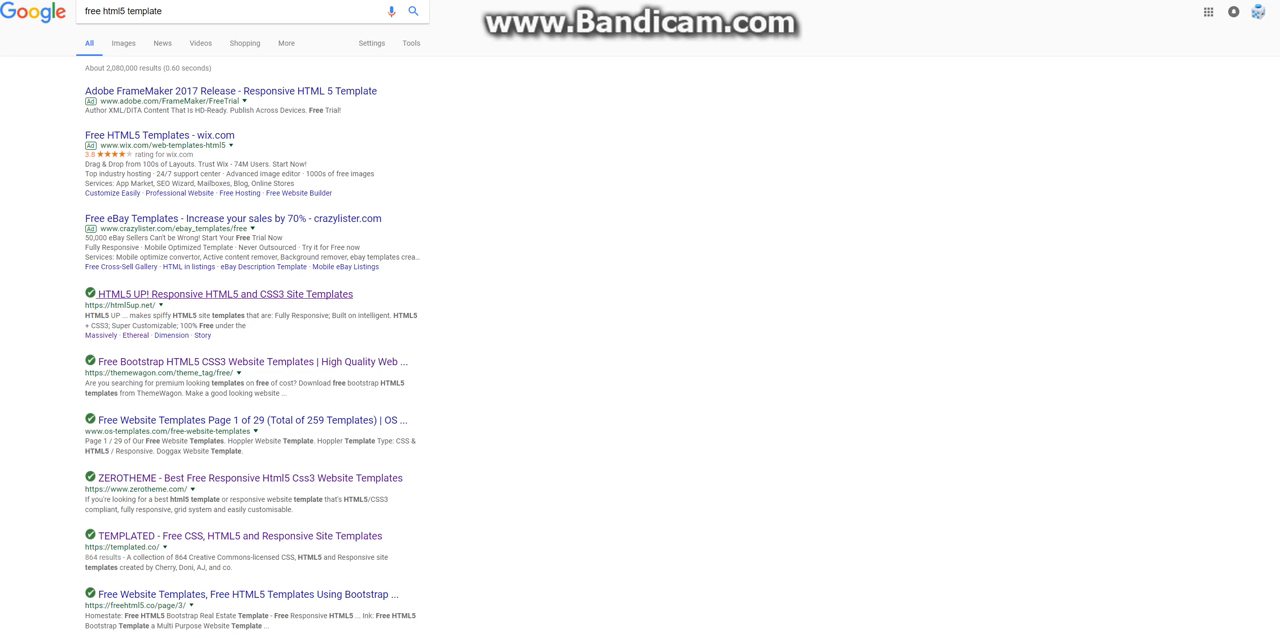
Step: Open the HTML5 UP site and scroll the gallery down to the Editorial template
{"action": "left_click", "coordinate": [224, 293]}
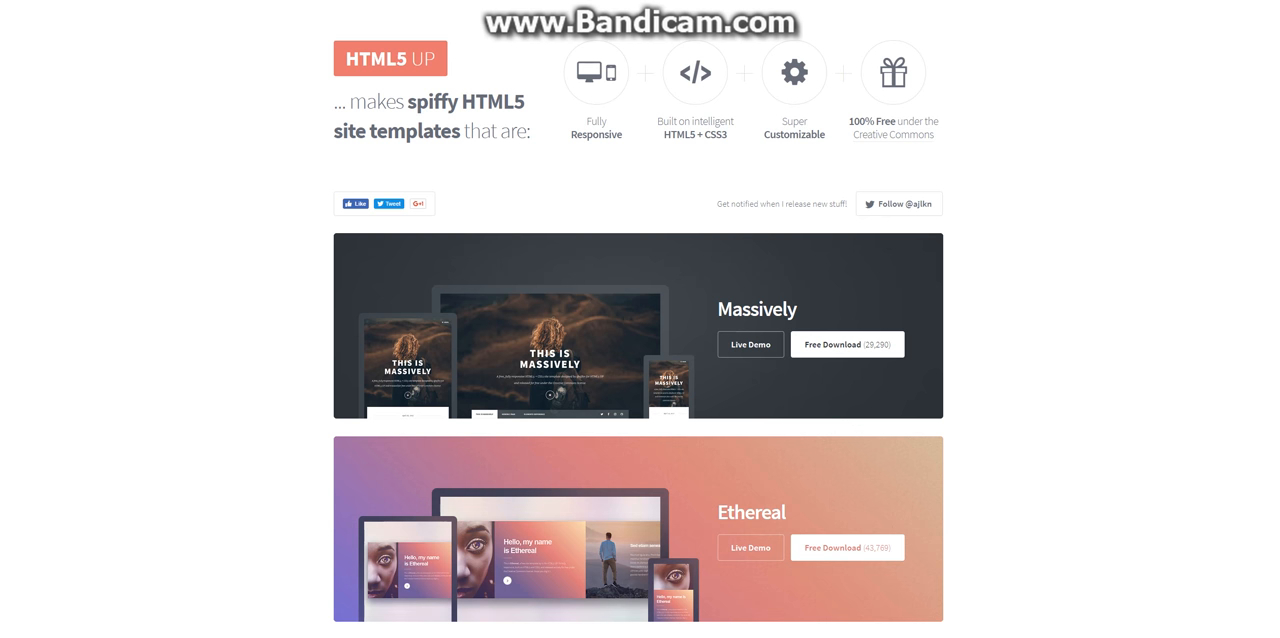
{"action": "scroll", "scroll_direction": "down", "scroll_amount": 3}
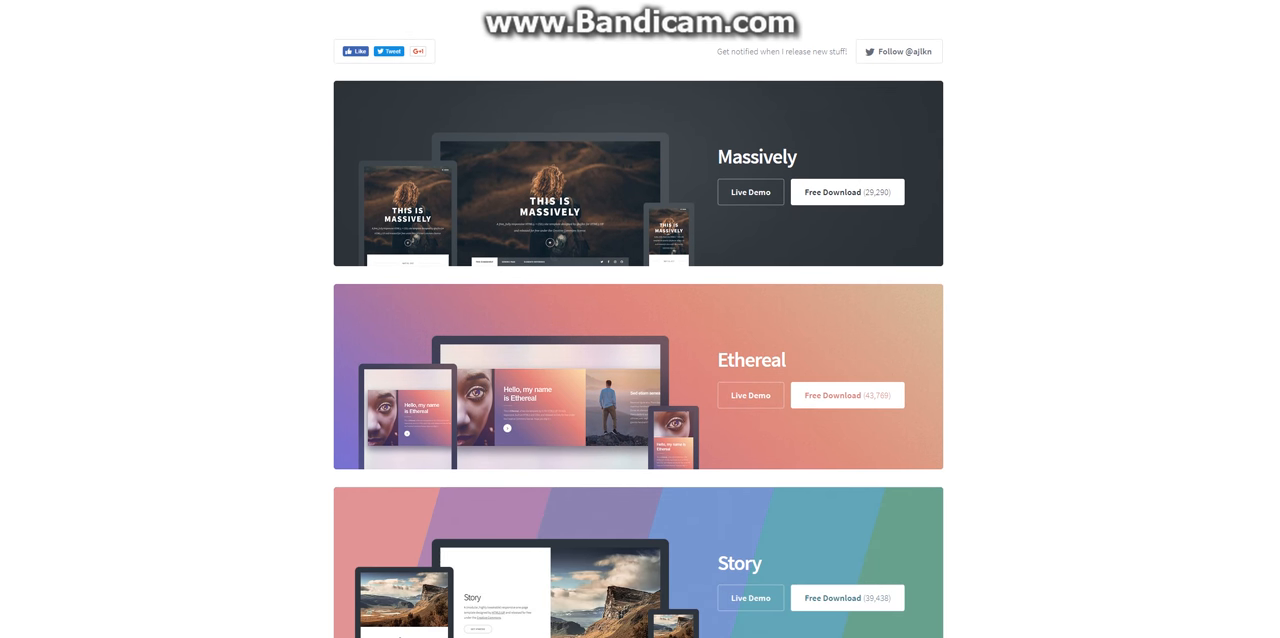
{"action": "scroll", "scroll_direction": "down", "scroll_amount": 3}
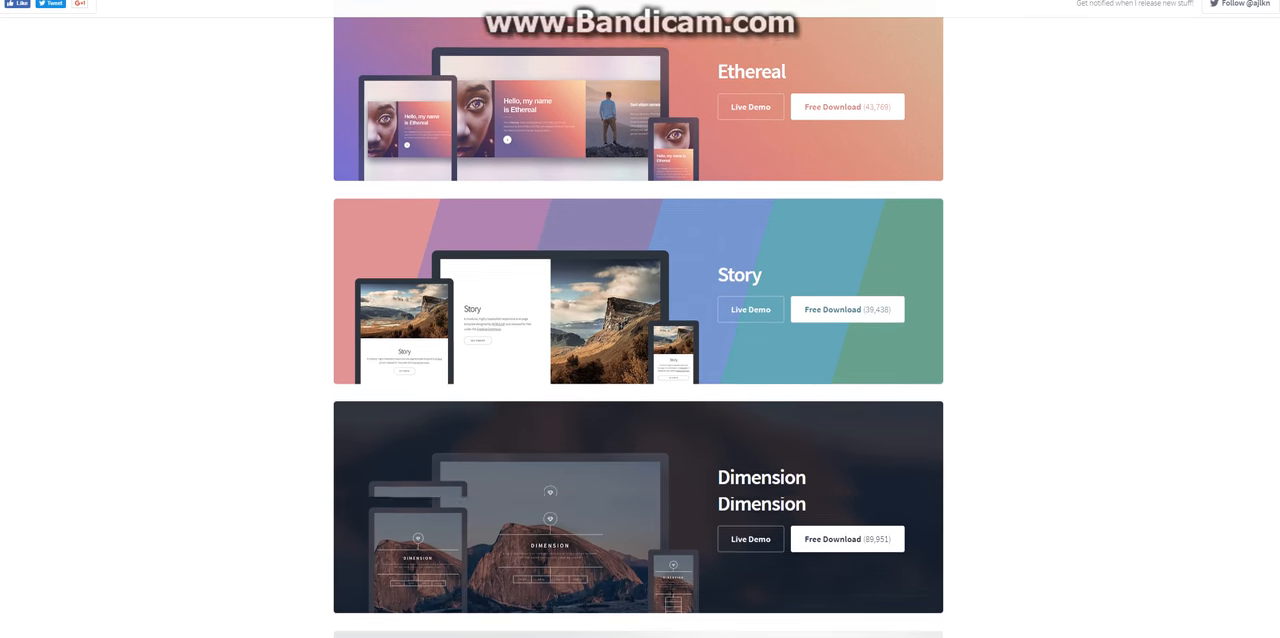
{"action": "scroll", "scroll_direction": "down", "scroll_amount": 3}
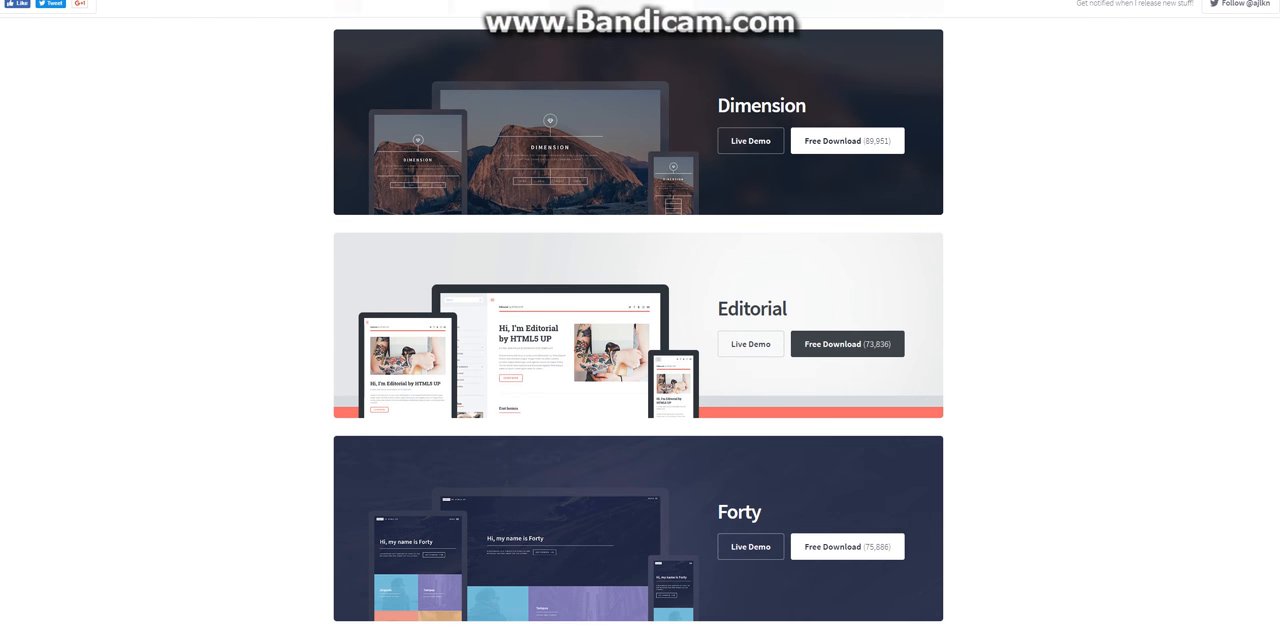
{"action": "scroll", "scroll_direction": "down", "scroll_amount": 3}
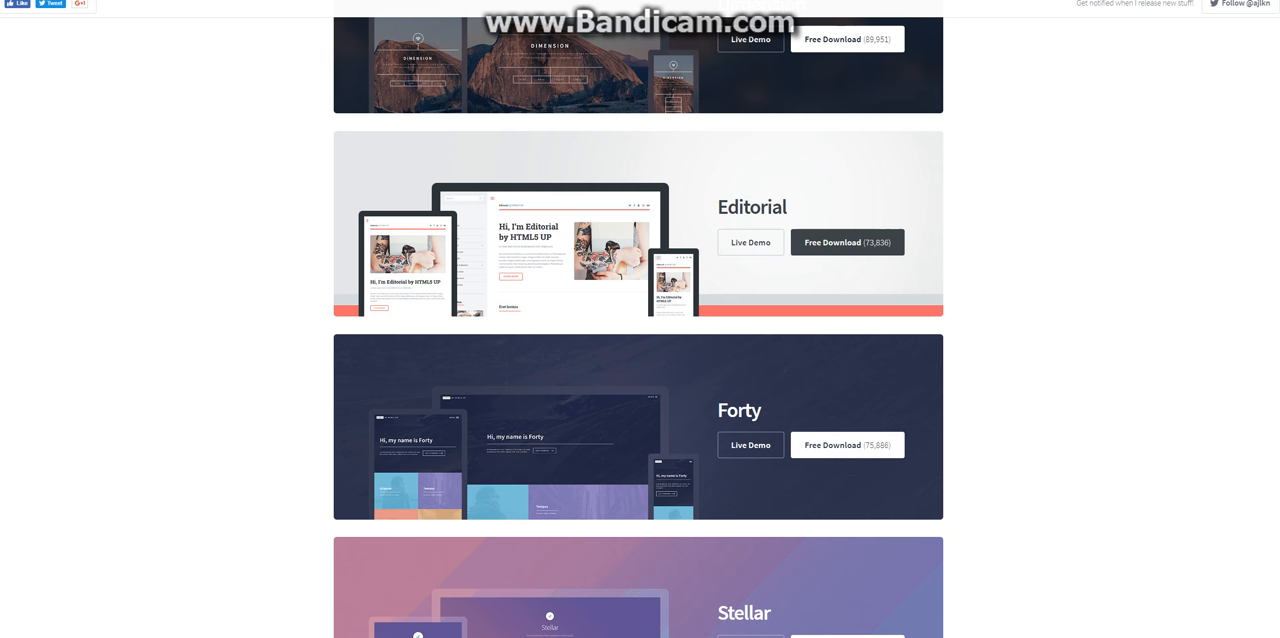
{"action": "mouse_move", "coordinate": [846, 242]}
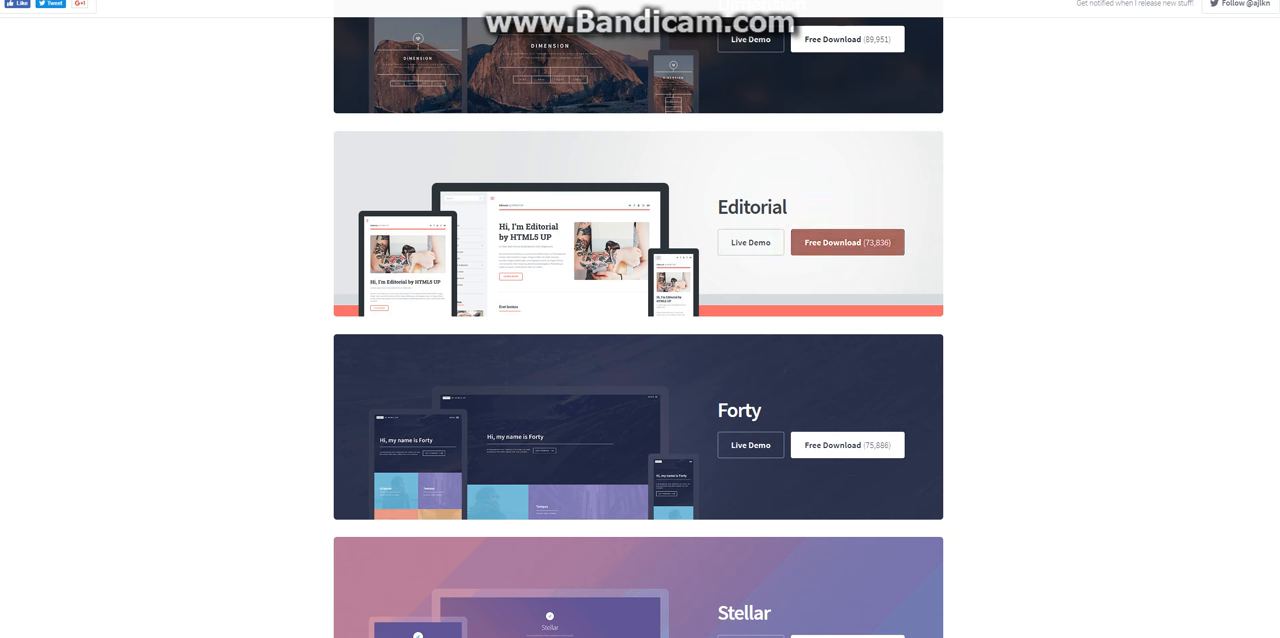
Step: Download the Editorial template and open html5up-editorial.zip to view its files
{"action": "left_click", "coordinate": [846, 242]}
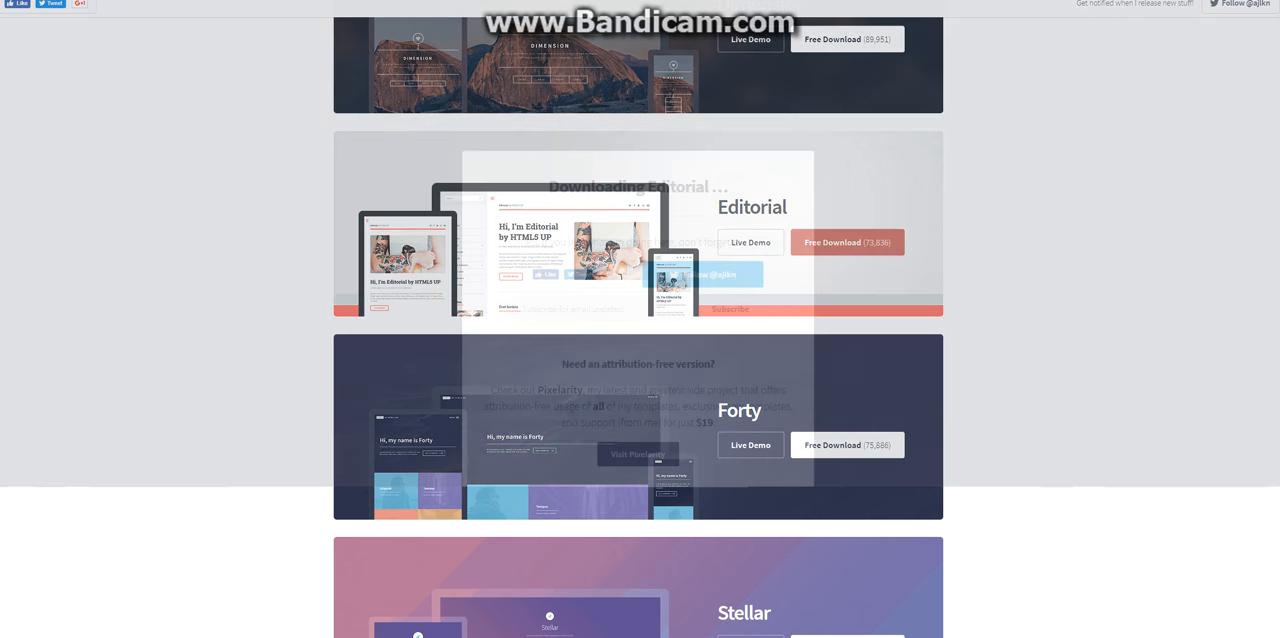
{"action": "left_click", "coordinate": [846, 242]}
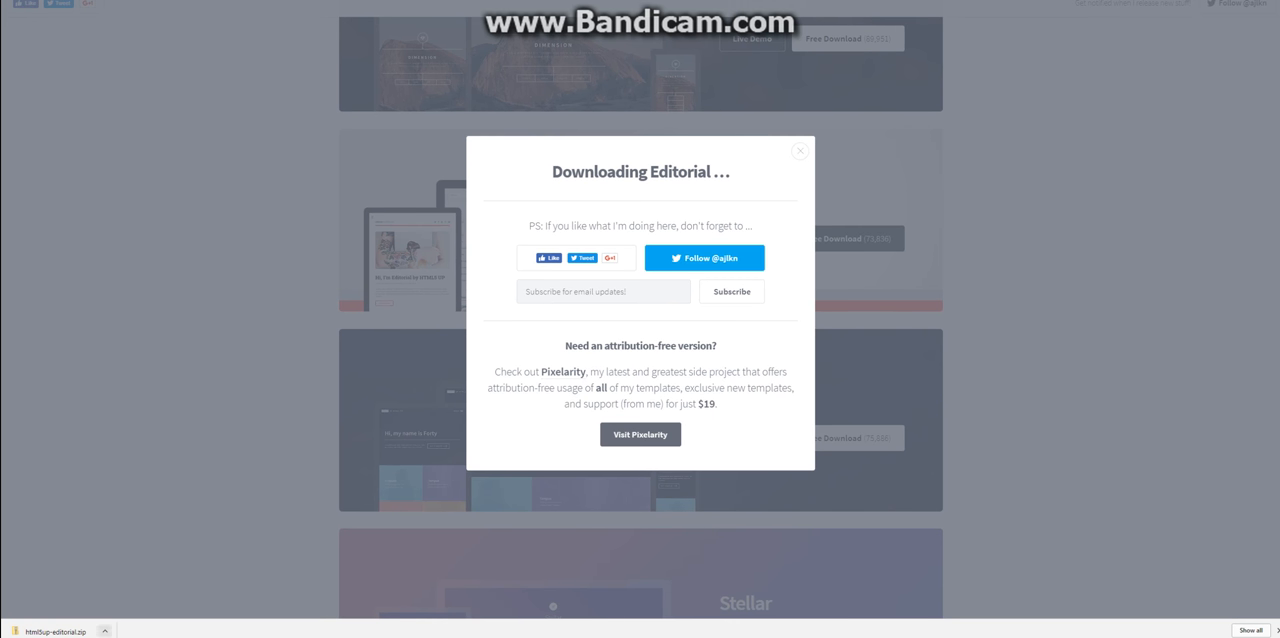
{"action": "left_click", "coordinate": [104, 631]}
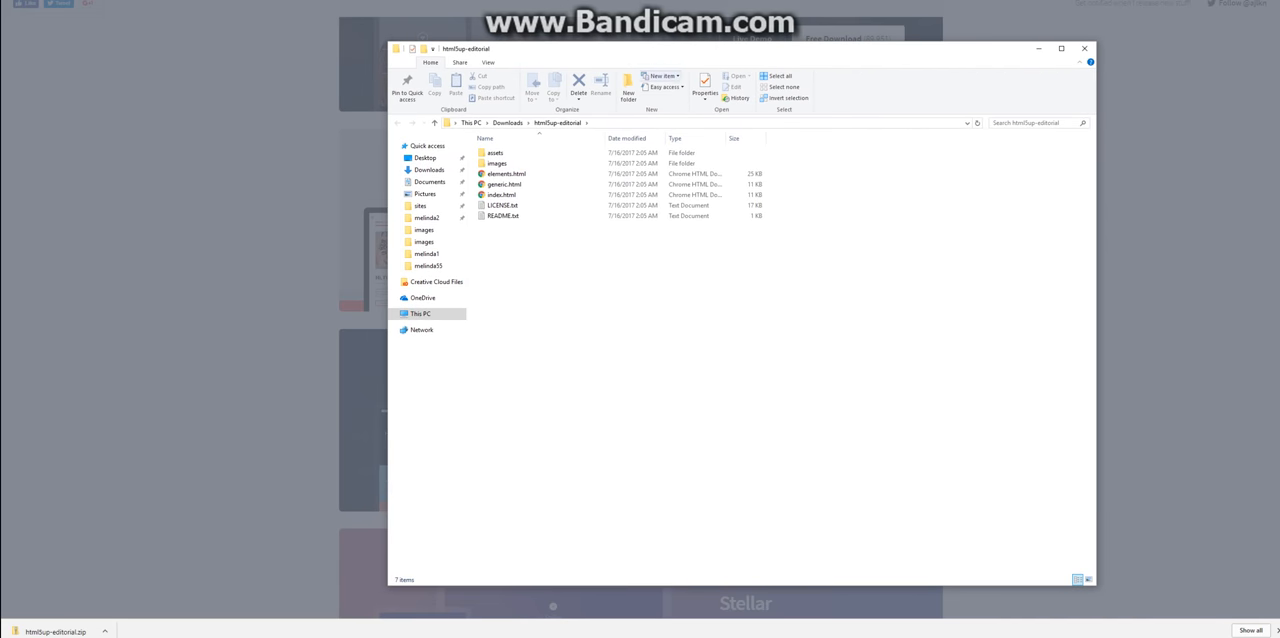
Step: Select index.html and bring up its Open with options to open it in Dreamweaver
{"action": "left_click", "coordinate": [505, 173]}
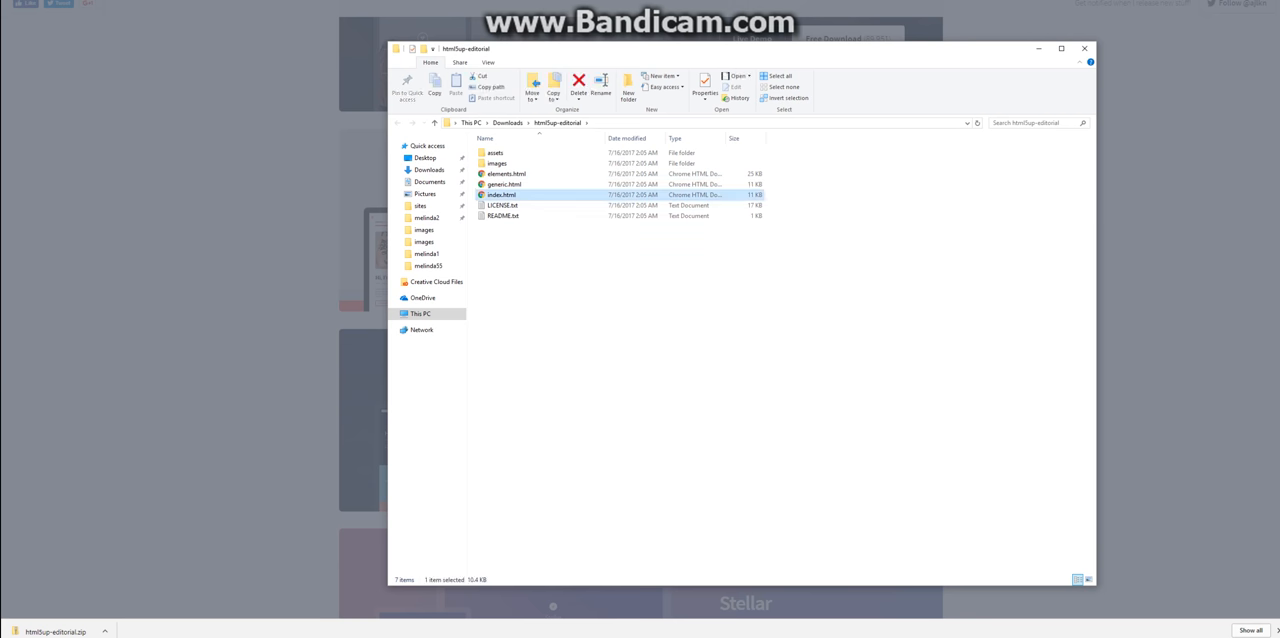
{"action": "right_click", "coordinate": [501, 194]}
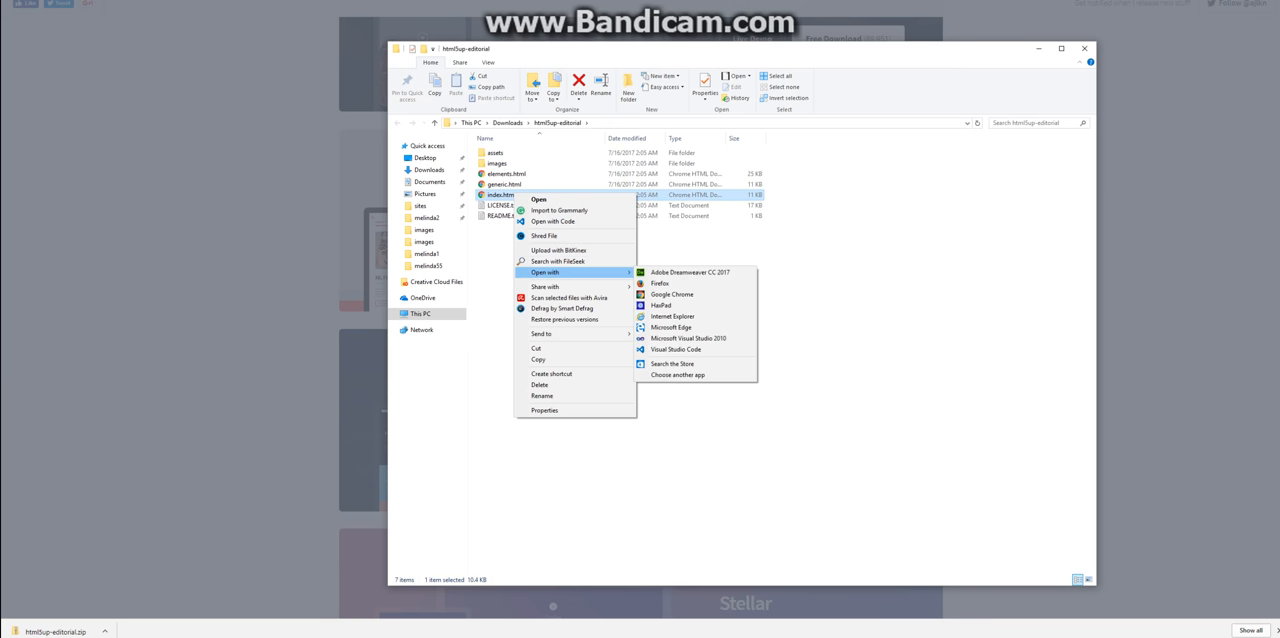
{"action": "mouse_move", "coordinate": [689, 272]}
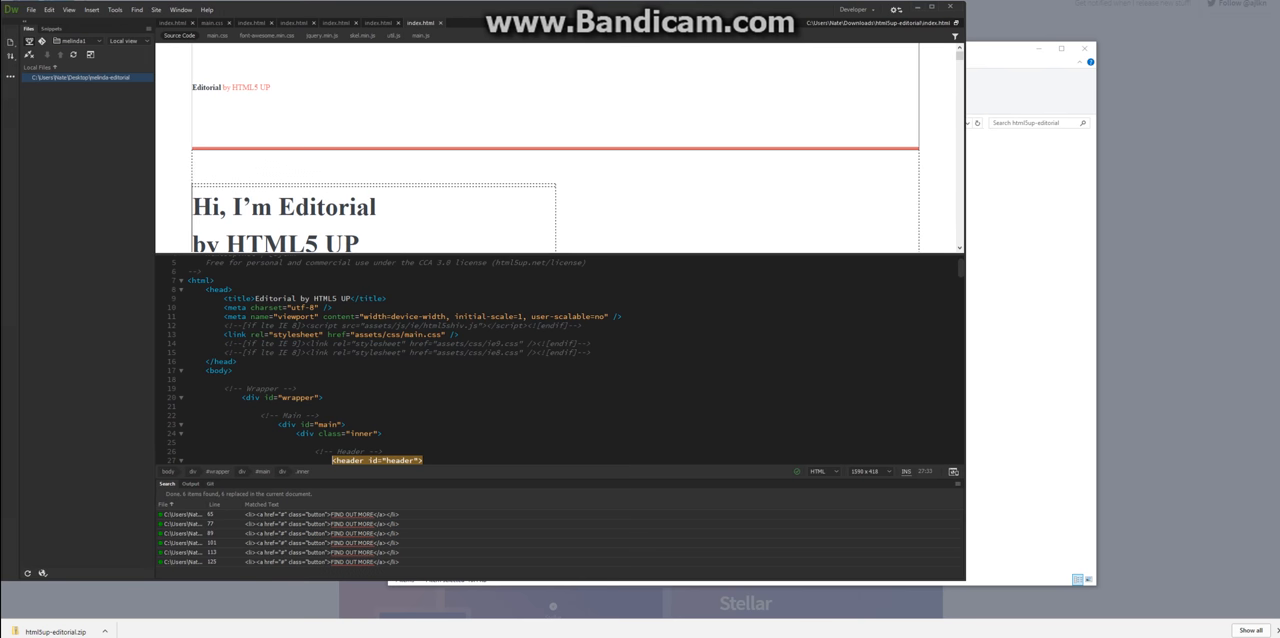
{"action": "mouse_move", "coordinate": [965, 582]}
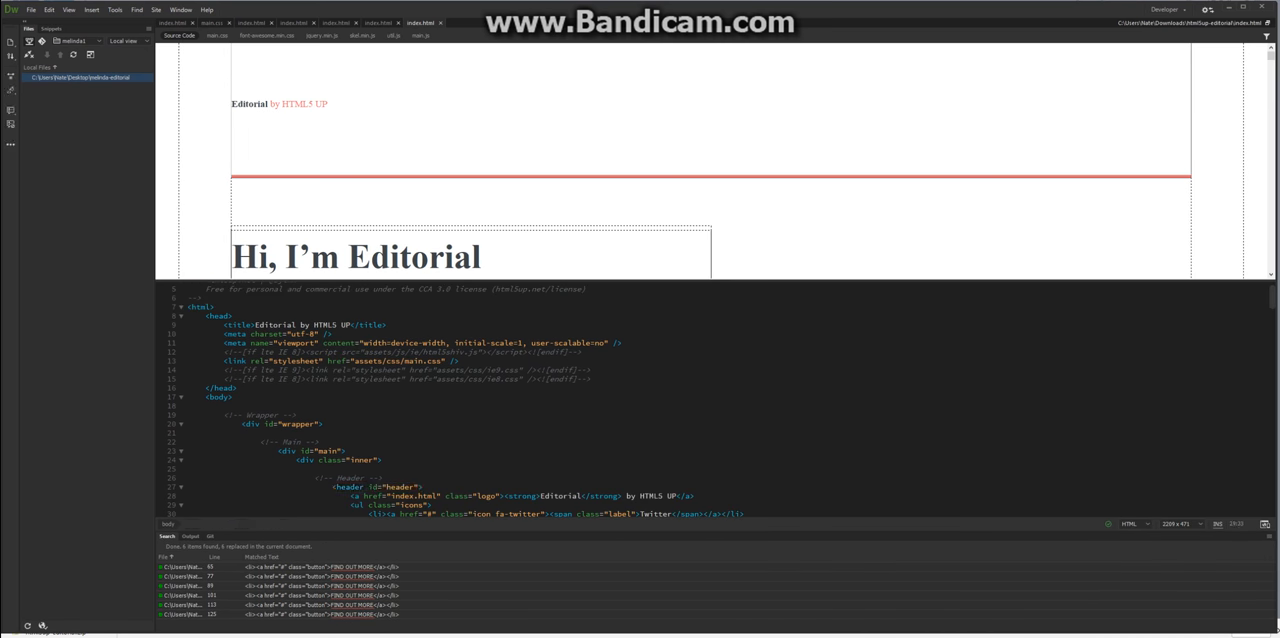
Step: Scroll through the index.html code and split view in Dreamweaver
{"action": "scroll", "scroll_direction": "down", "scroll_amount": 3}
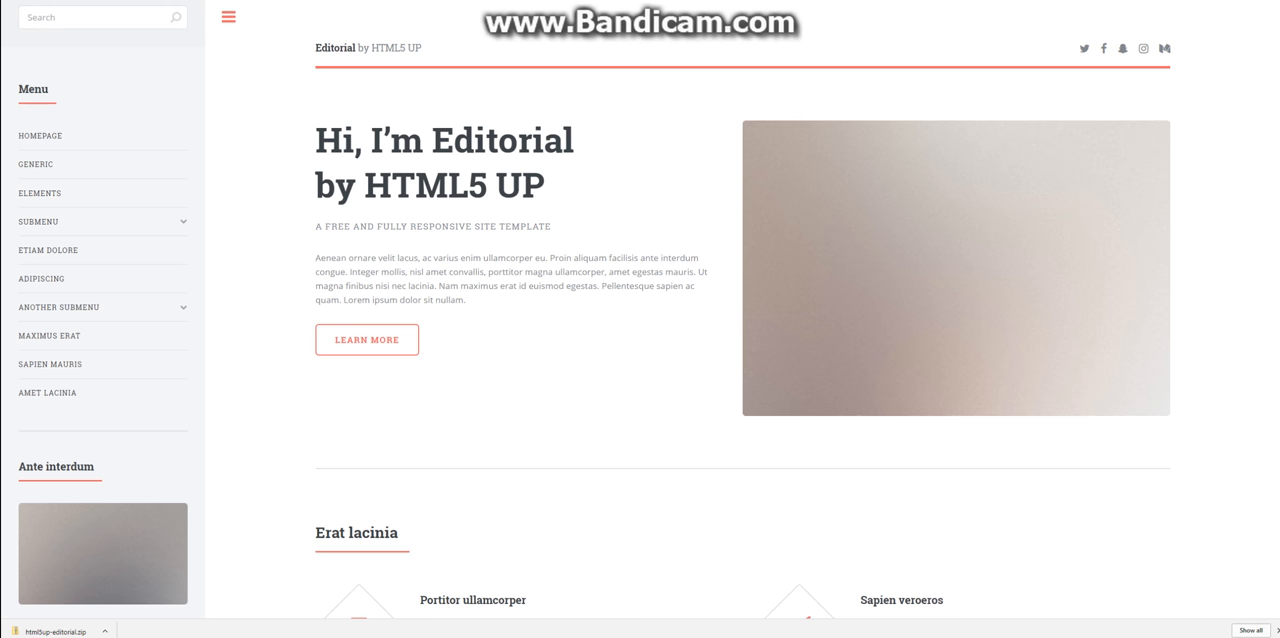
Step: Scroll down the Editorial preview in Chrome through the Erat lacinia features section
{"action": "scroll", "scroll_direction": "down", "scroll_amount": 3}
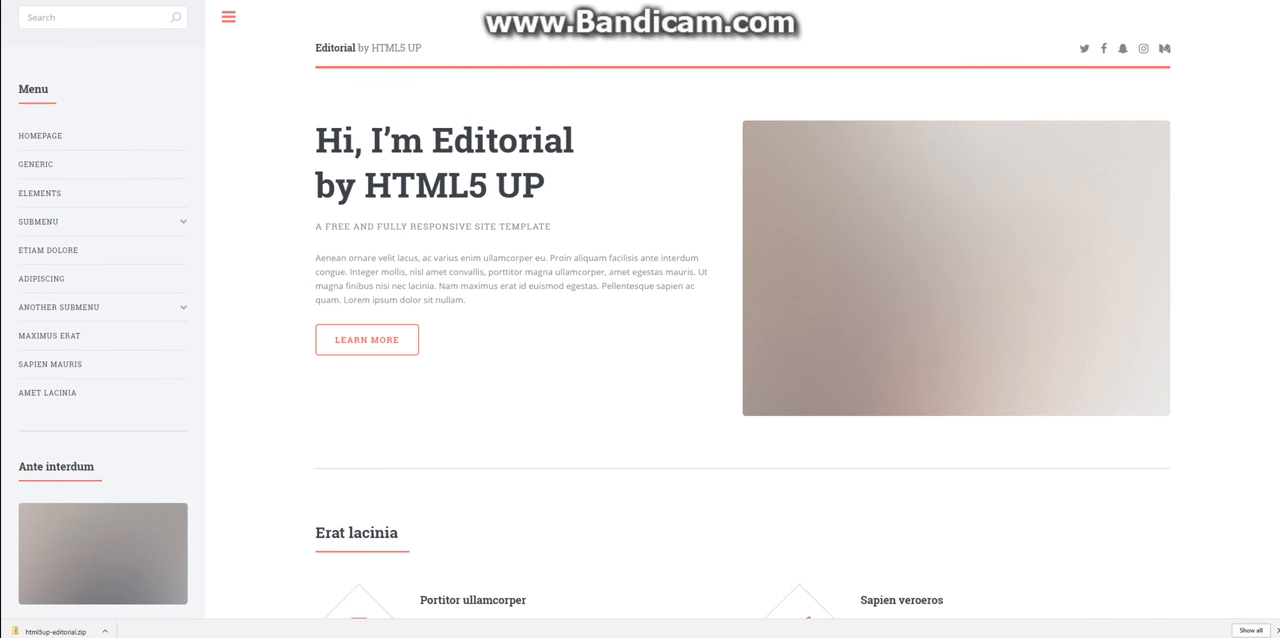
{"action": "scroll", "scroll_direction": "down", "scroll_amount": 3}
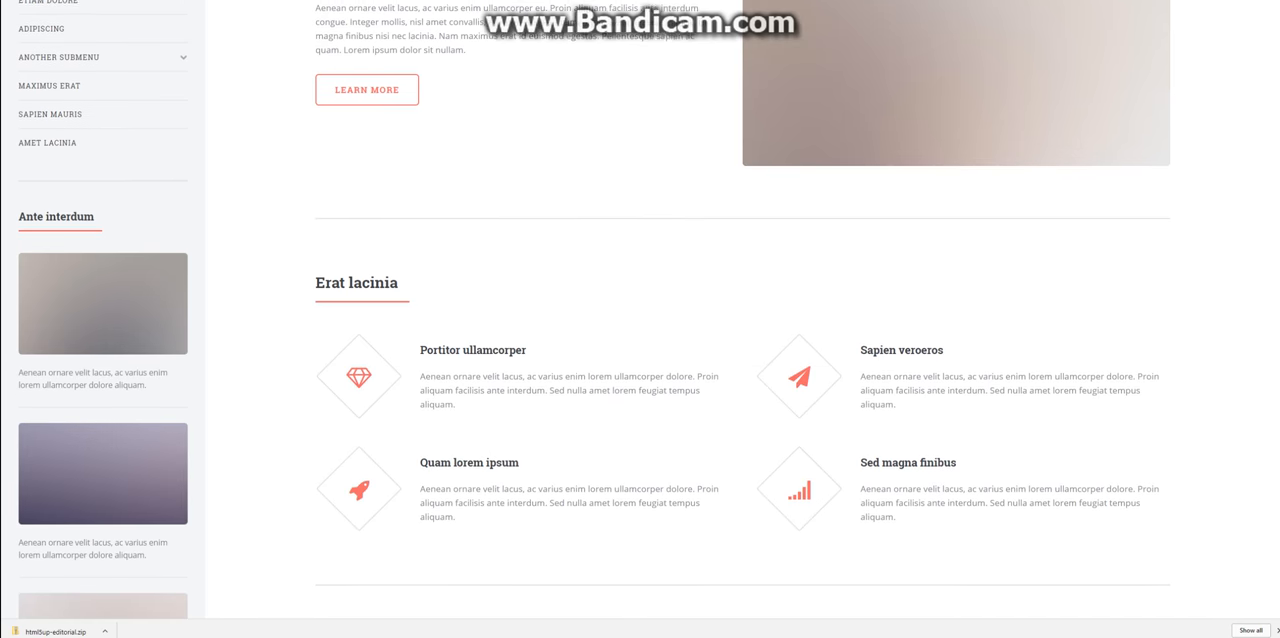
{"action": "scroll", "scroll_direction": "down", "scroll_amount": 3}
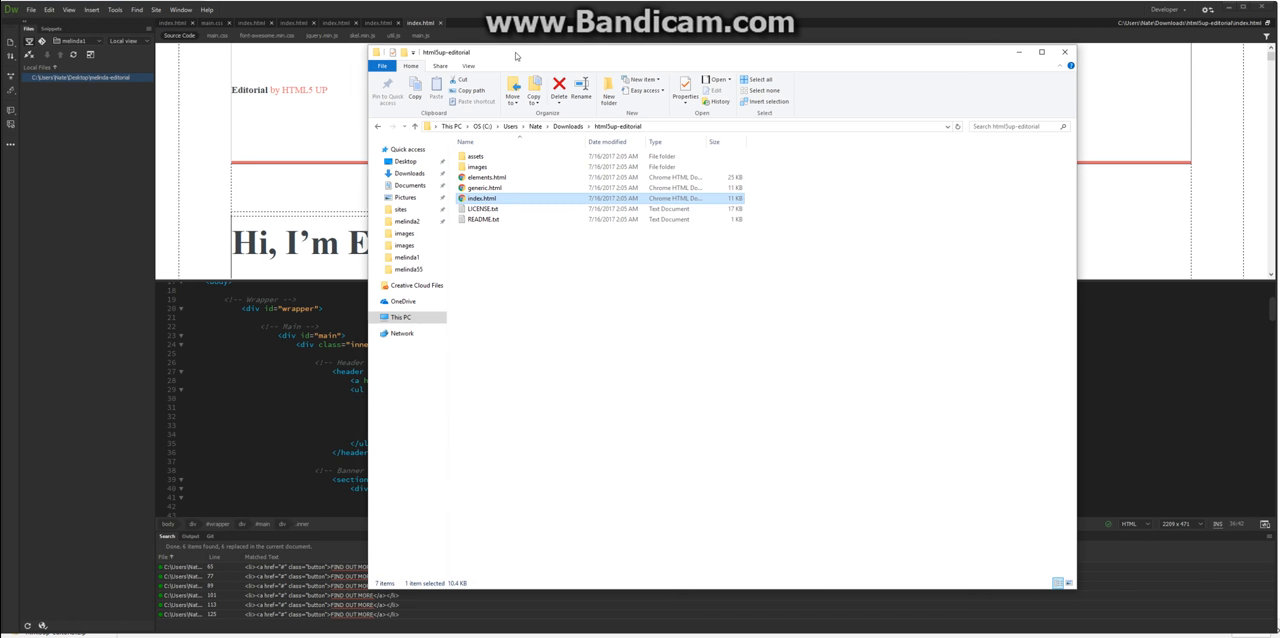
Step: Paste the book covers and portrait into the images folder, replacing pic01 through pic10
{"action": "double_click", "coordinate": [477, 166]}
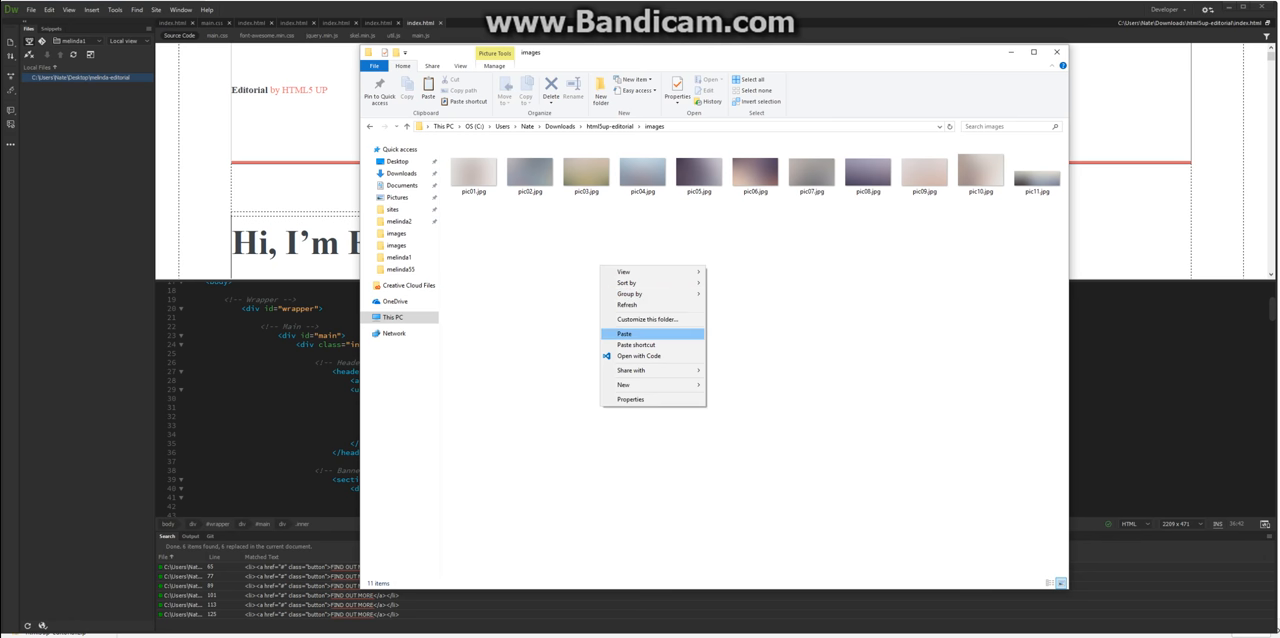
{"action": "left_click", "coordinate": [623, 334]}
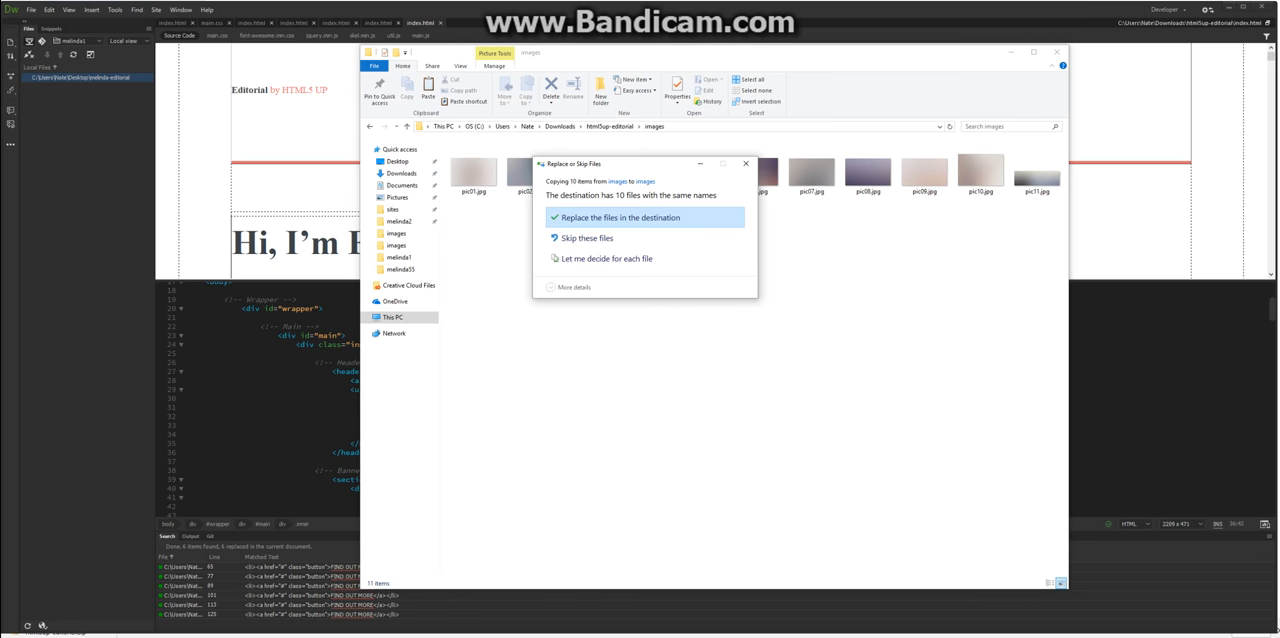
{"action": "left_click", "coordinate": [620, 217]}
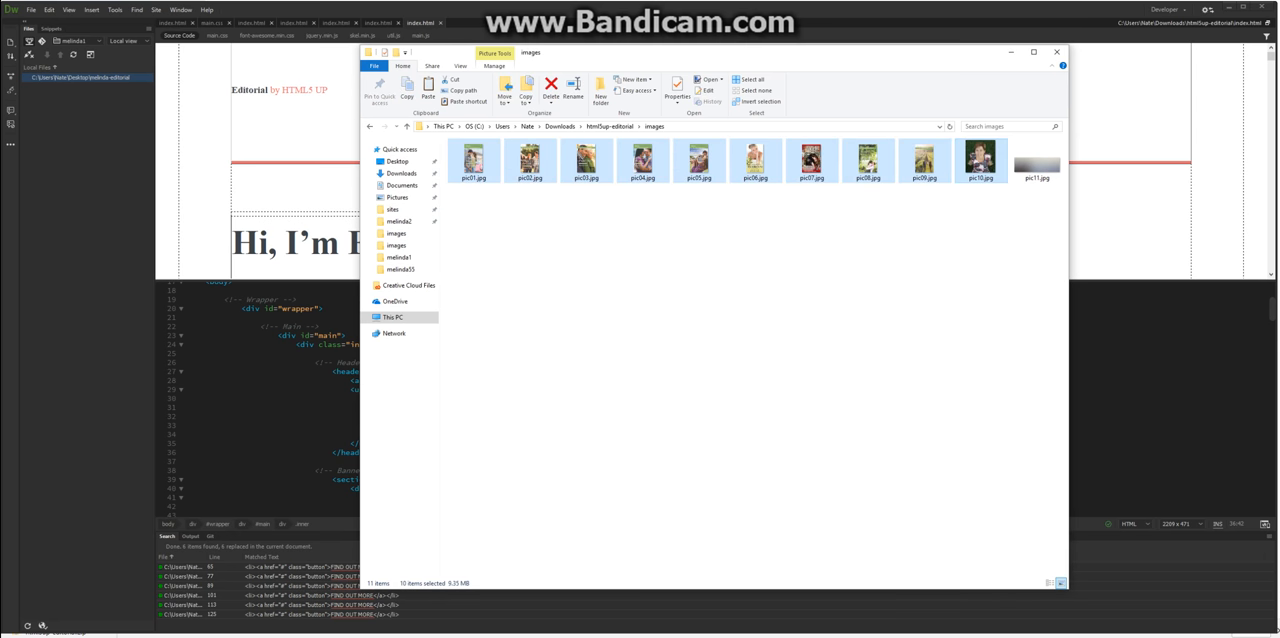
{"action": "left_click", "coordinate": [980, 160]}
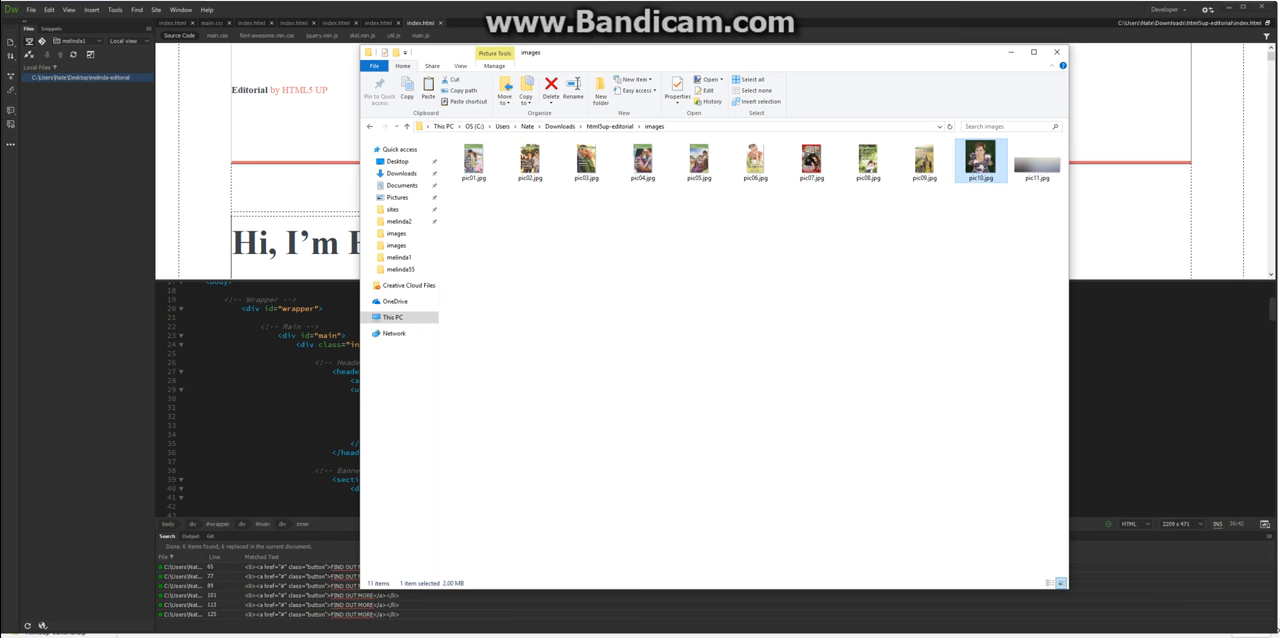
{"action": "mouse_move", "coordinate": [980, 160]}
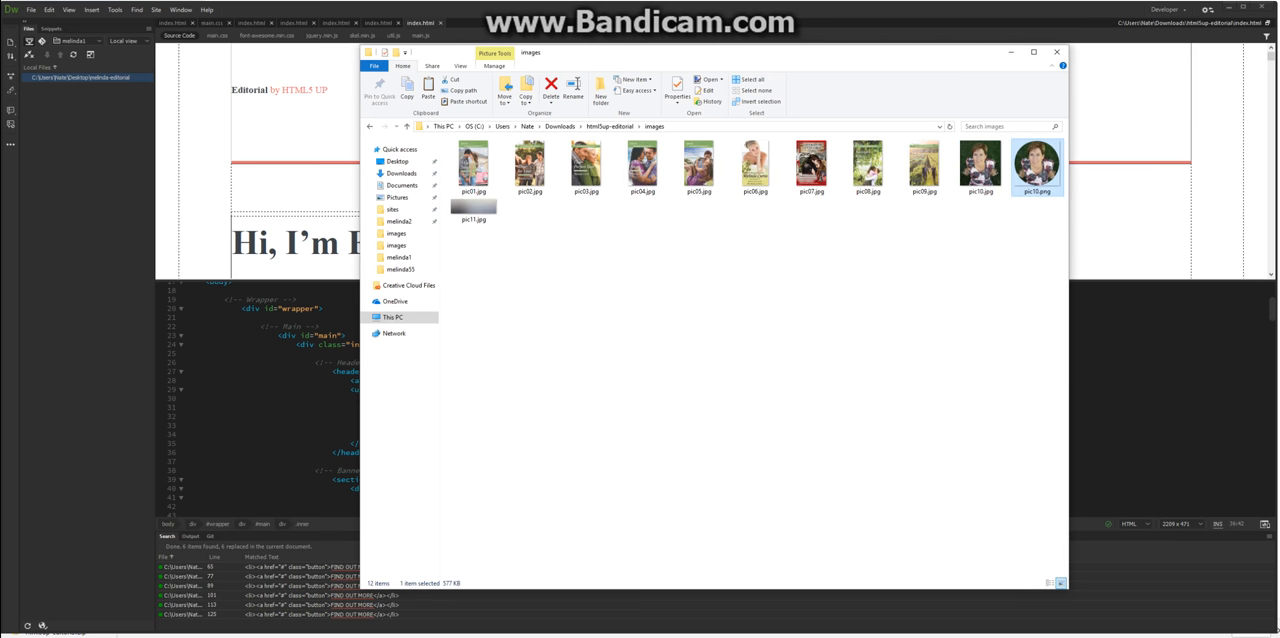
{"action": "mouse_move", "coordinate": [980, 165]}
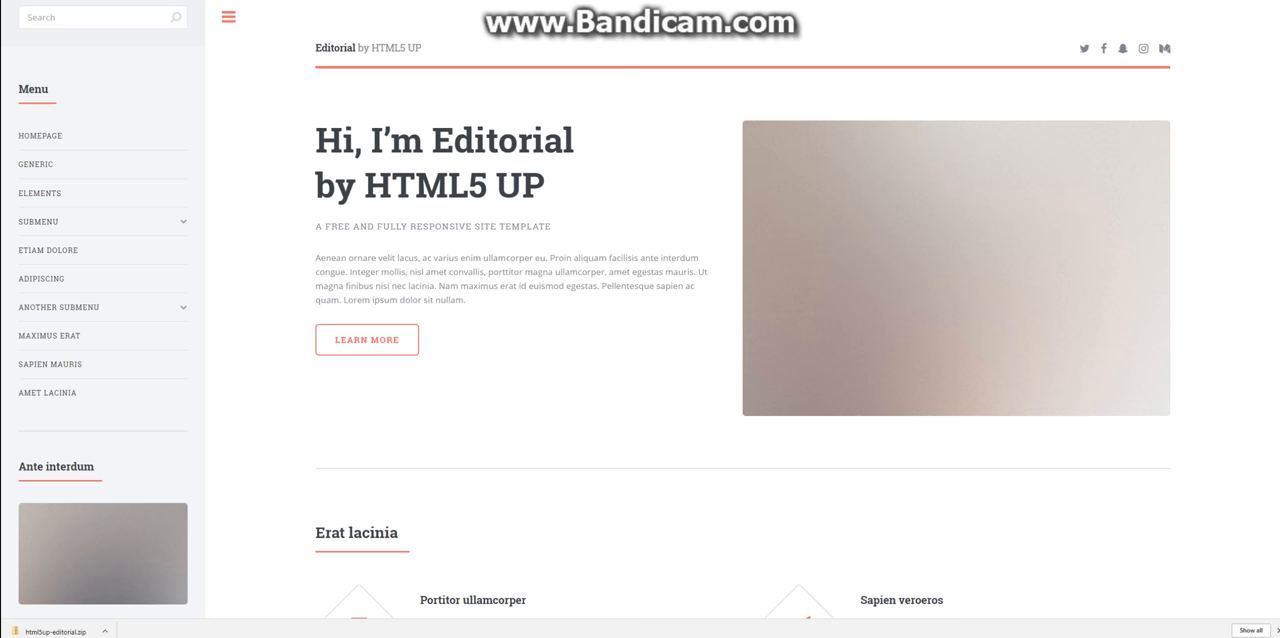
Step: Scroll the reloaded page in Chrome to check the new book covers and portrait
{"action": "scroll", "scroll_direction": "down", "scroll_amount": 3}
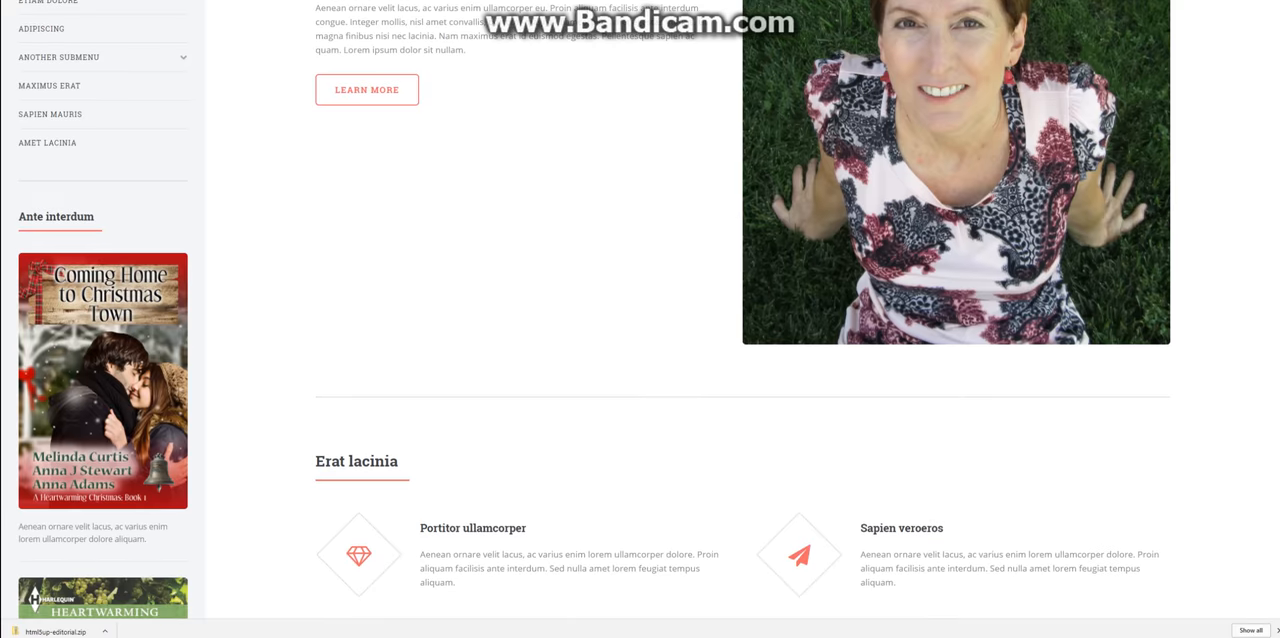
{"action": "scroll", "scroll_direction": "down", "scroll_amount": 3}
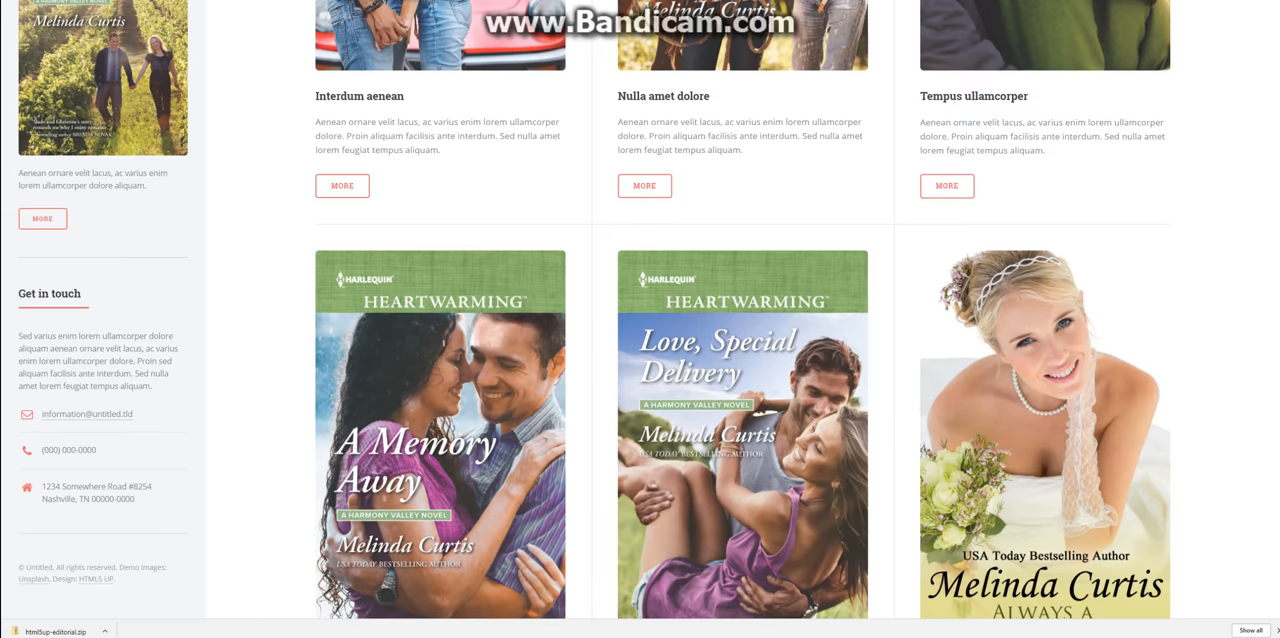
{"action": "scroll", "scroll_direction": "down", "scroll_amount": 3}
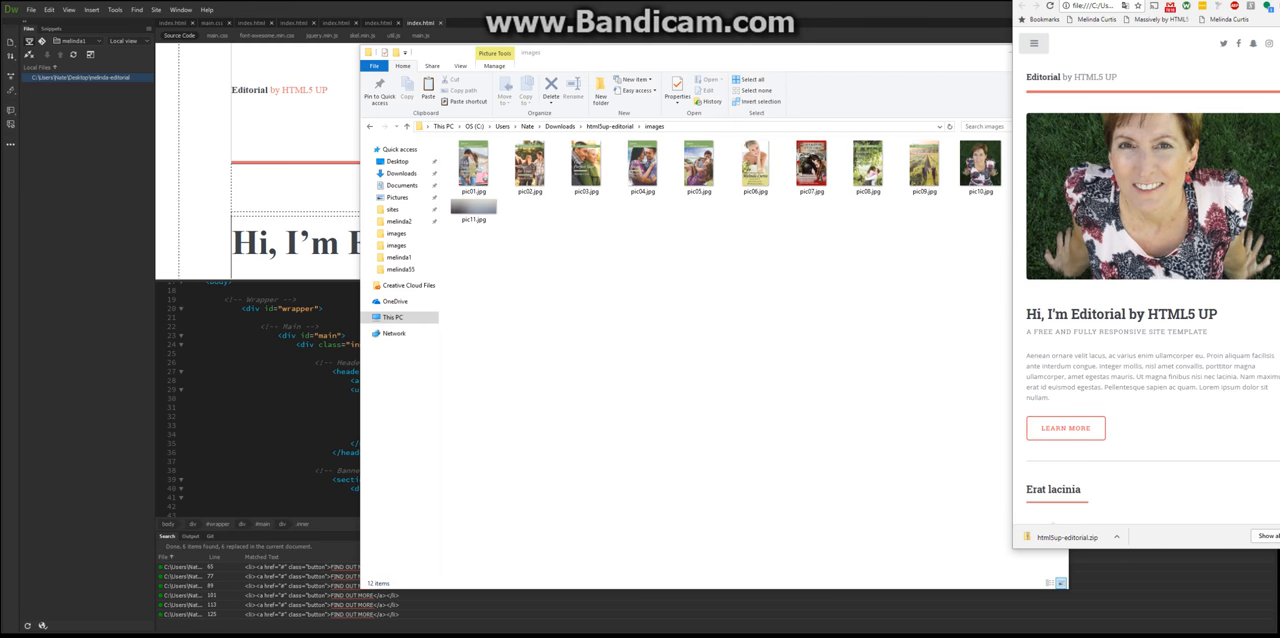
Step: Check the narrow layout and point the banner image src to images/pic10.png
{"action": "scroll", "scroll_direction": "down", "scroll_amount": 3}
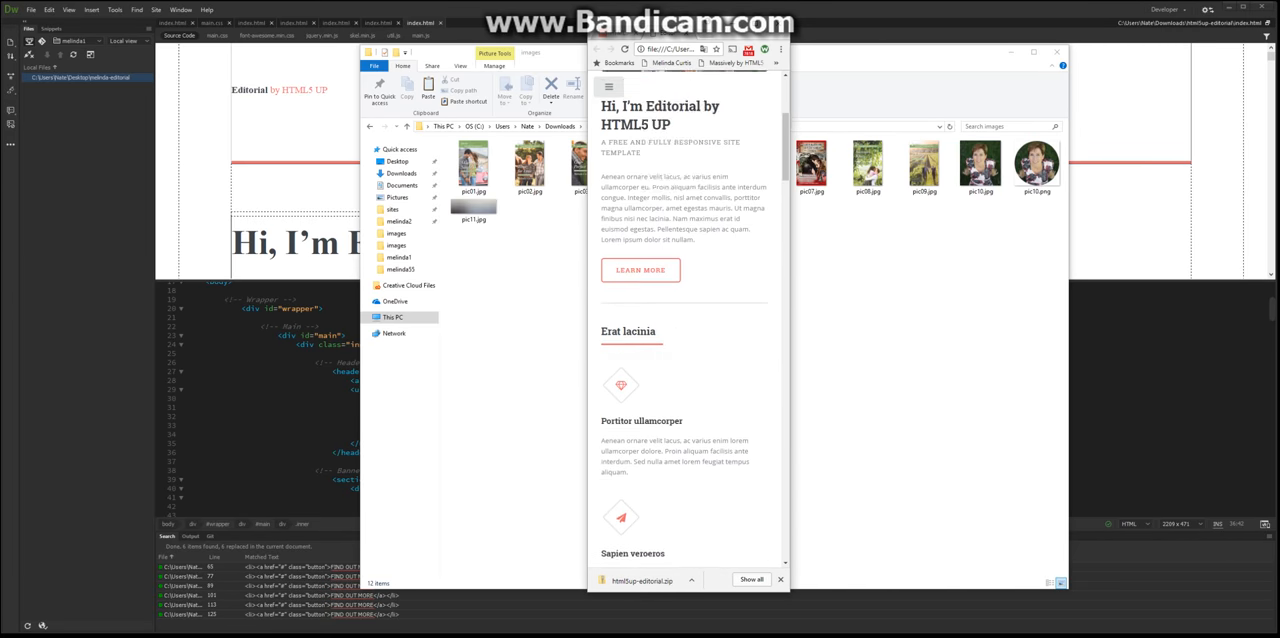
{"action": "scroll", "scroll_direction": "down", "scroll_amount": 3}
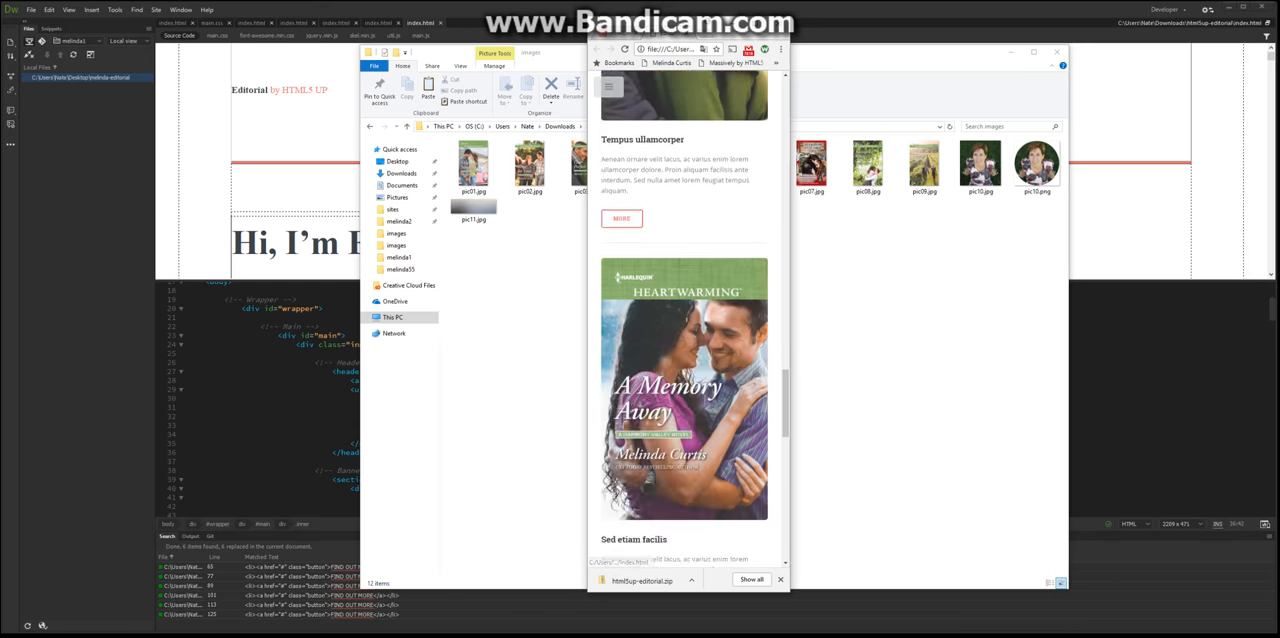
{"action": "scroll", "scroll_direction": "down", "scroll_amount": 3}
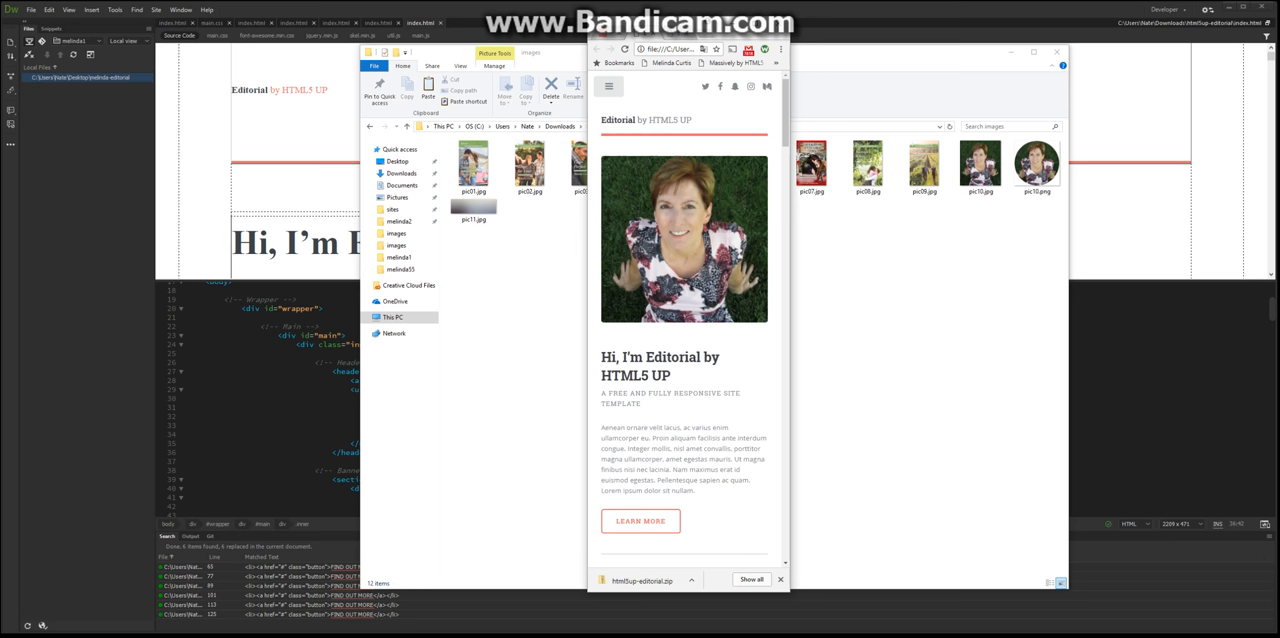
{"action": "right_click", "coordinate": [683, 238]}
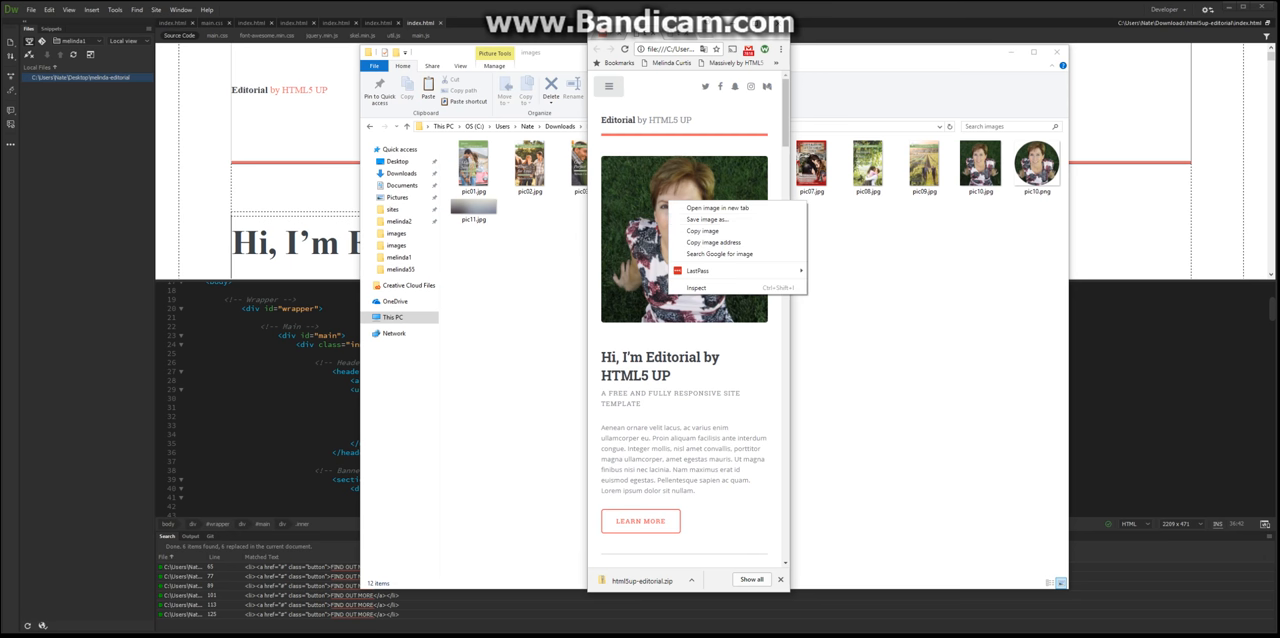
{"action": "left_click", "coordinate": [694, 288]}
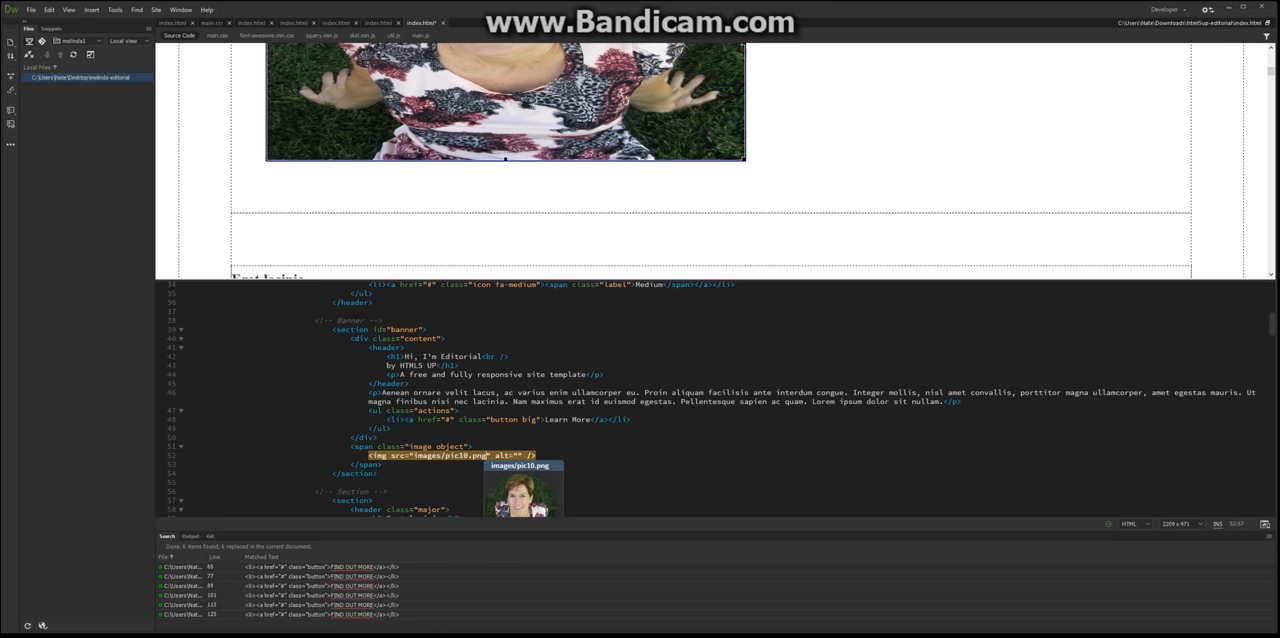
Step: Give the banner portrait a circular crop and save index.html
{"action": "left_click", "coordinate": [455, 455]}
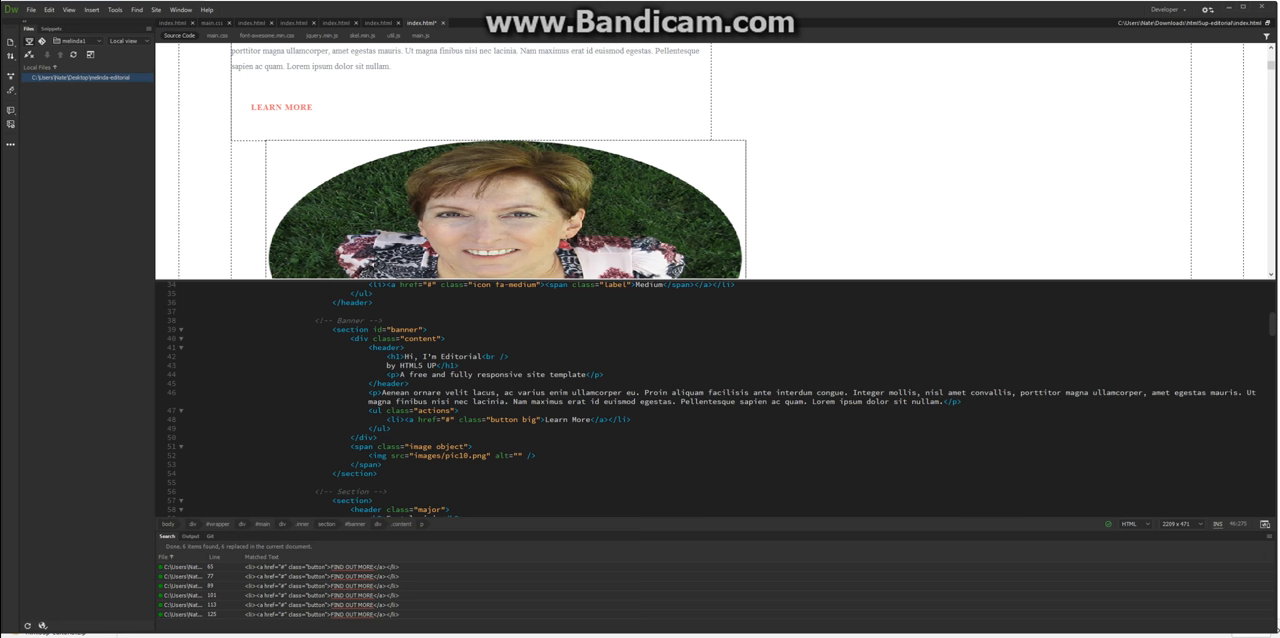
{"action": "right_click", "coordinate": [410, 23]}
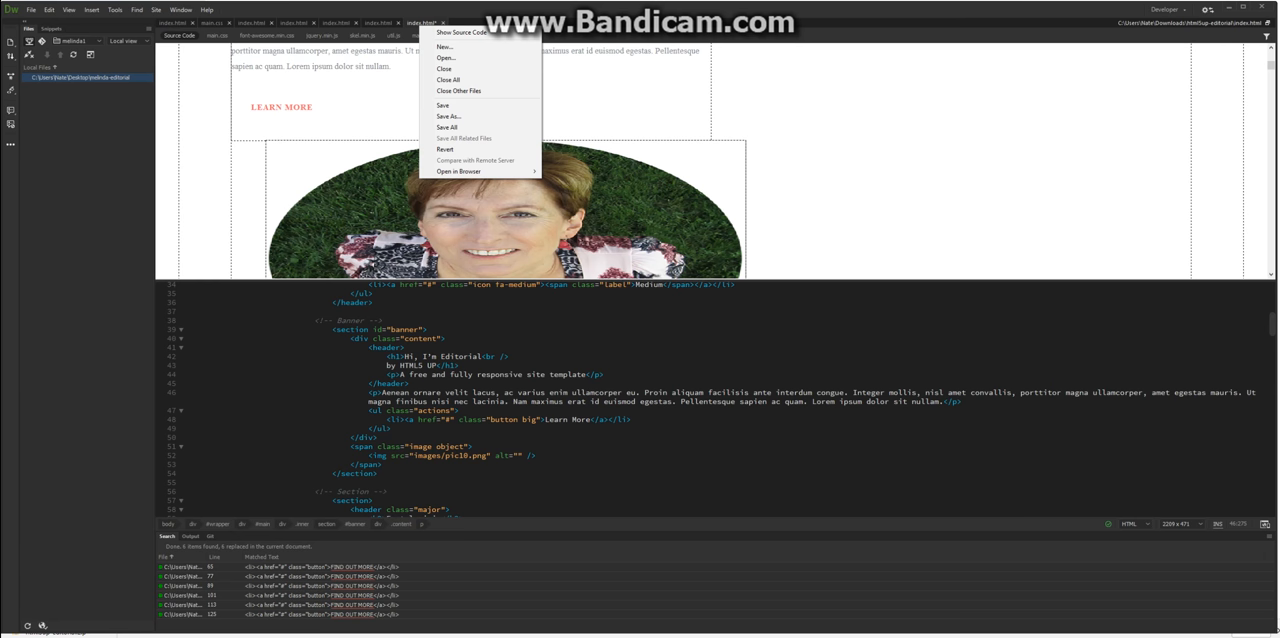
{"action": "left_click", "coordinate": [450, 57]}
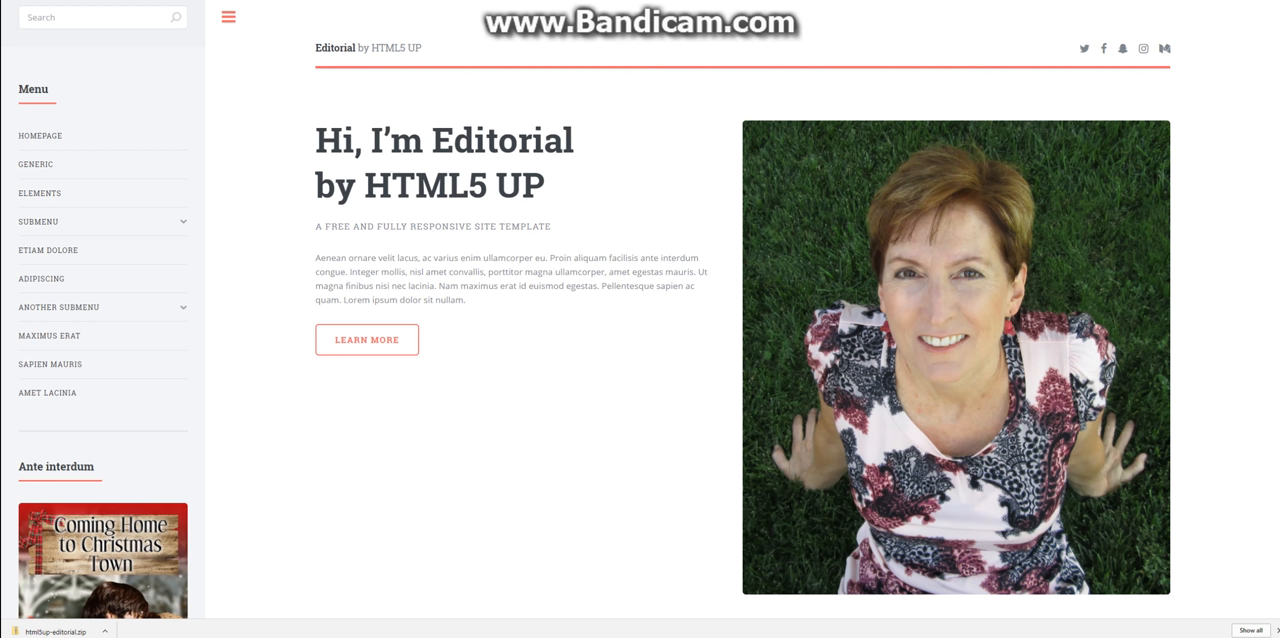
Step: Scroll the reloaded Chrome page to inspect the round portrait and book cover images
{"action": "scroll", "scroll_direction": "down", "scroll_amount": 3}
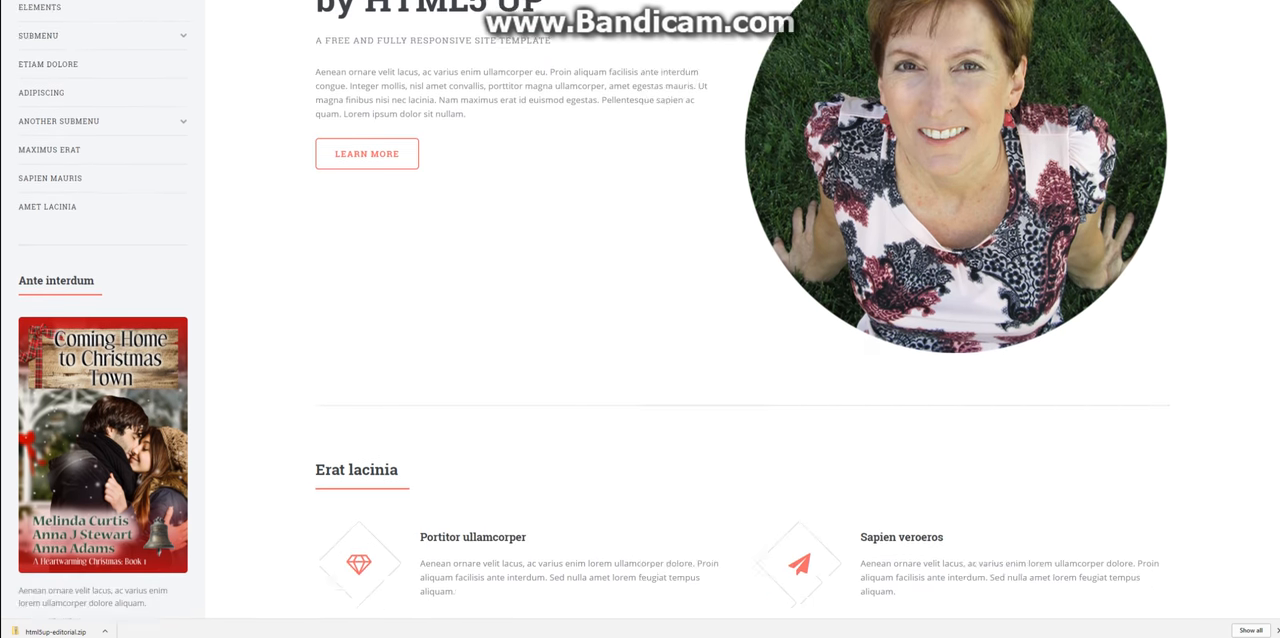
{"action": "scroll", "scroll_direction": "down", "scroll_amount": 3}
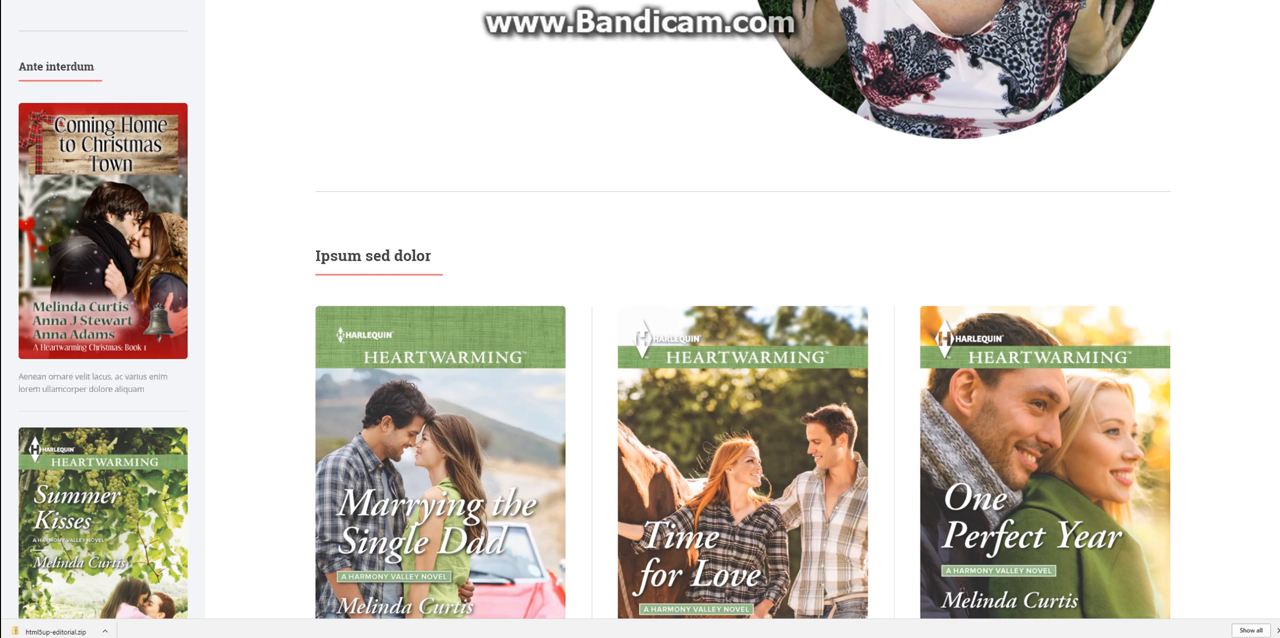
{"action": "scroll", "scroll_direction": "up", "scroll_amount": 3}
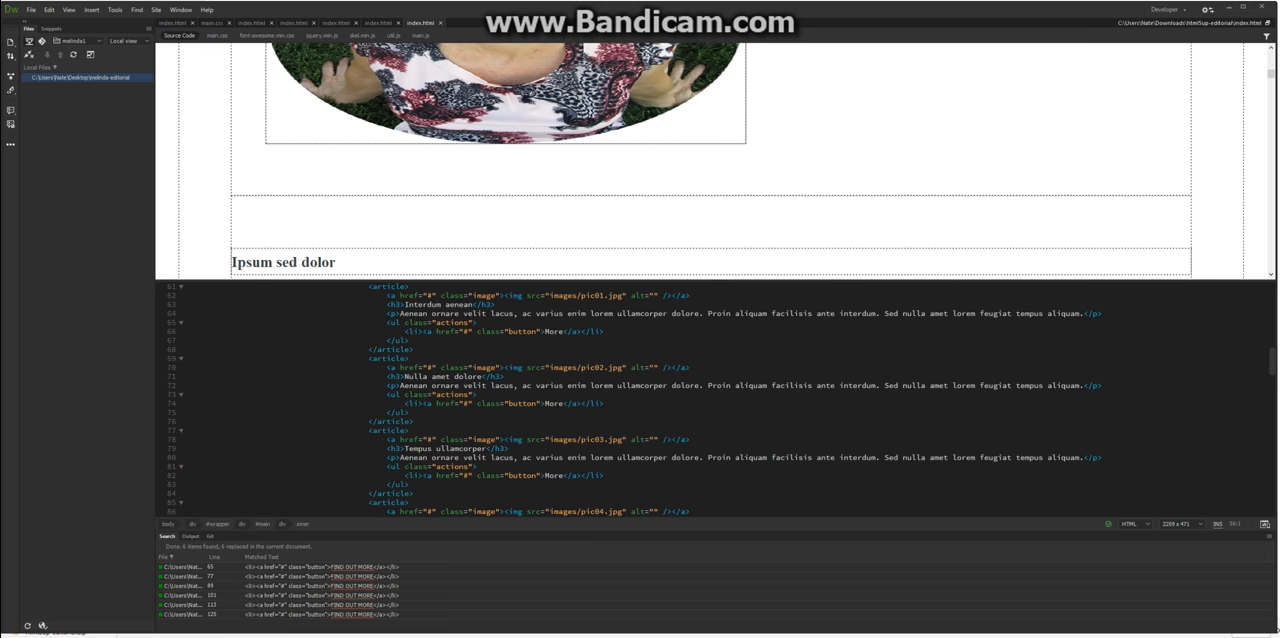
Step: Scroll to the nav#menu code and rename the menu links to Bookshelf, For Media and other author pages
{"action": "scroll", "scroll_direction": "down", "scroll_amount": 3}
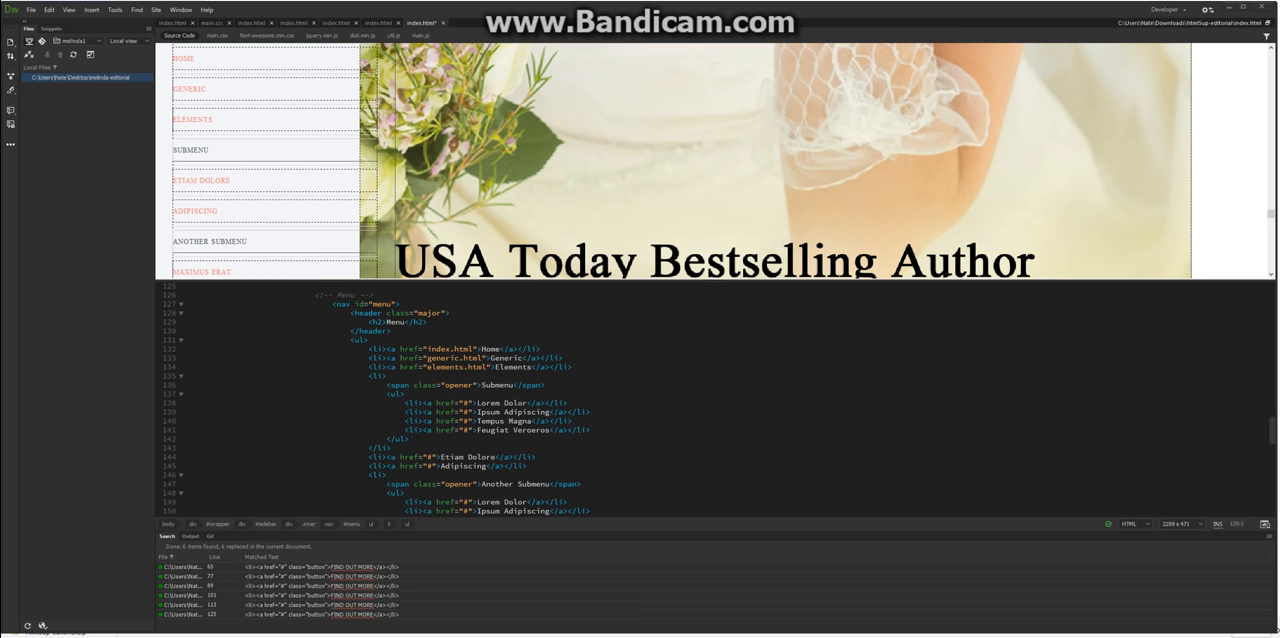
{"action": "left_click", "coordinate": [368, 339]}
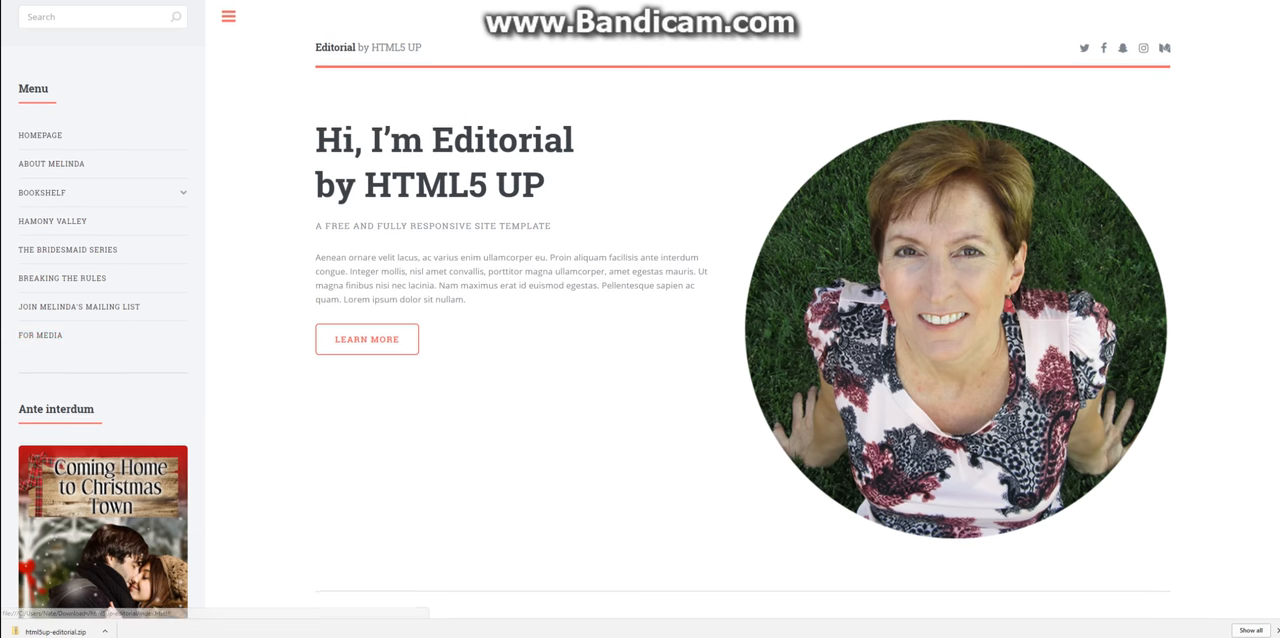
Step: Check the new sidebar menu in Chrome and retitle the page 'Melinda Curtis'
{"action": "scroll", "scroll_direction": "down", "scroll_amount": 3}
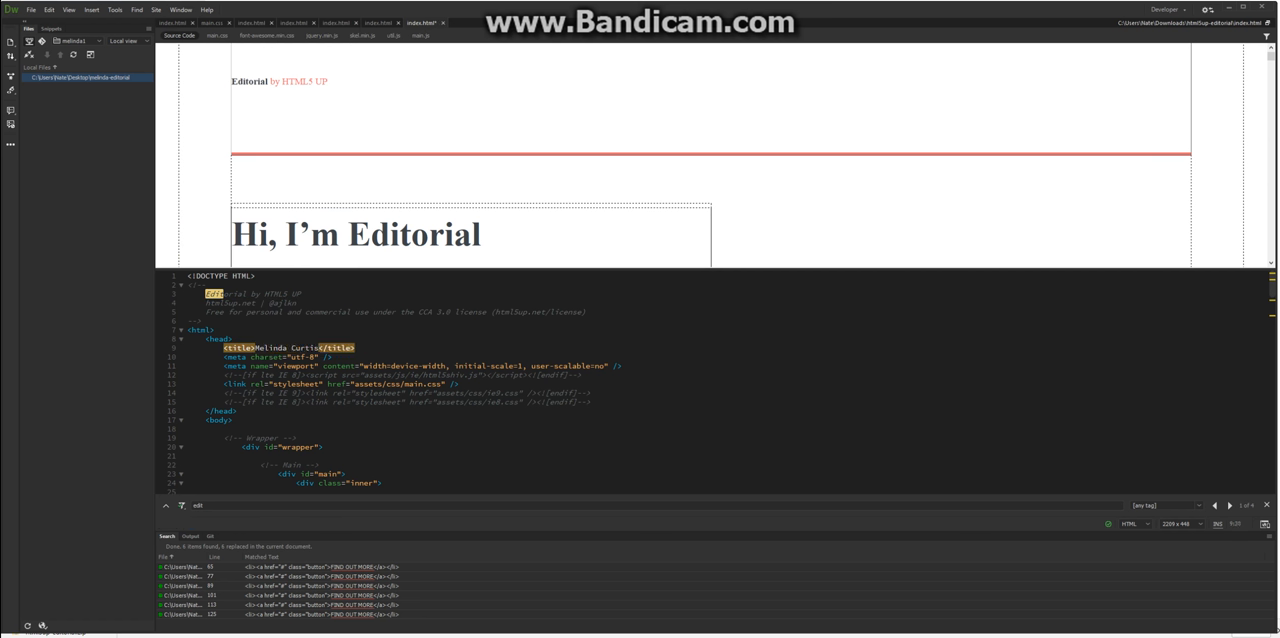
Step: Replace the 'Editorial by HTML5 UP' header logo text with 'Melissa Curtis' and preview
{"action": "scroll", "scroll_direction": "down", "scroll_amount": 3}
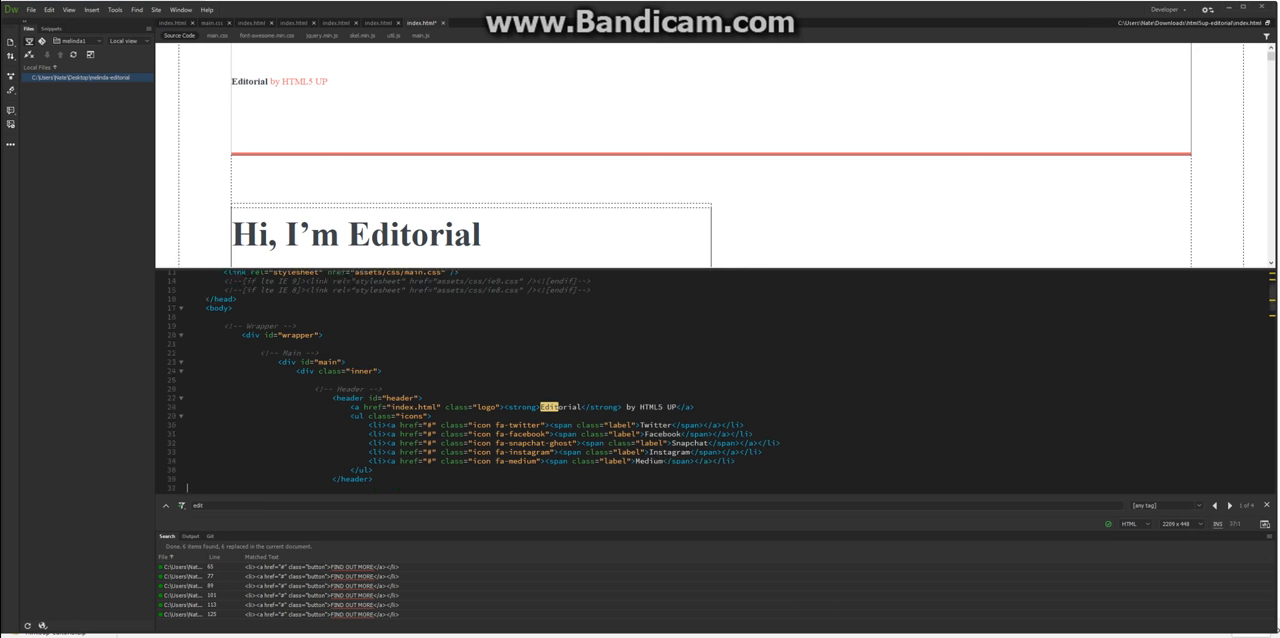
{"action": "scroll", "scroll_direction": "down", "scroll_amount": 3}
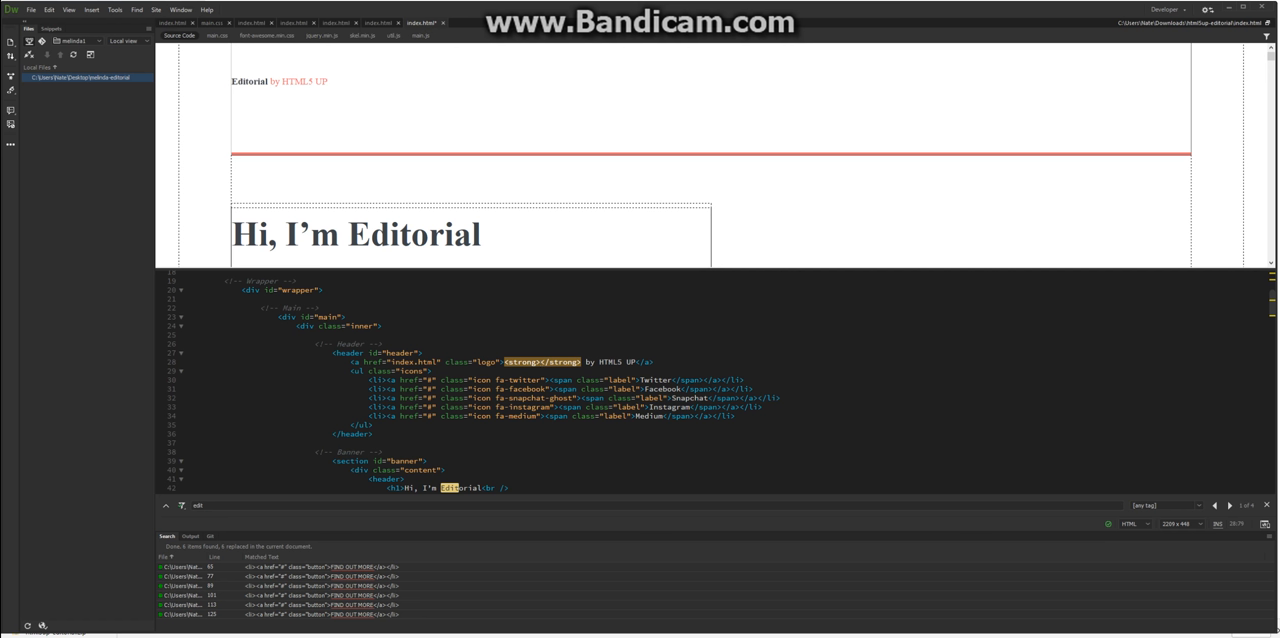
{"action": "type", "text": "Melik"}
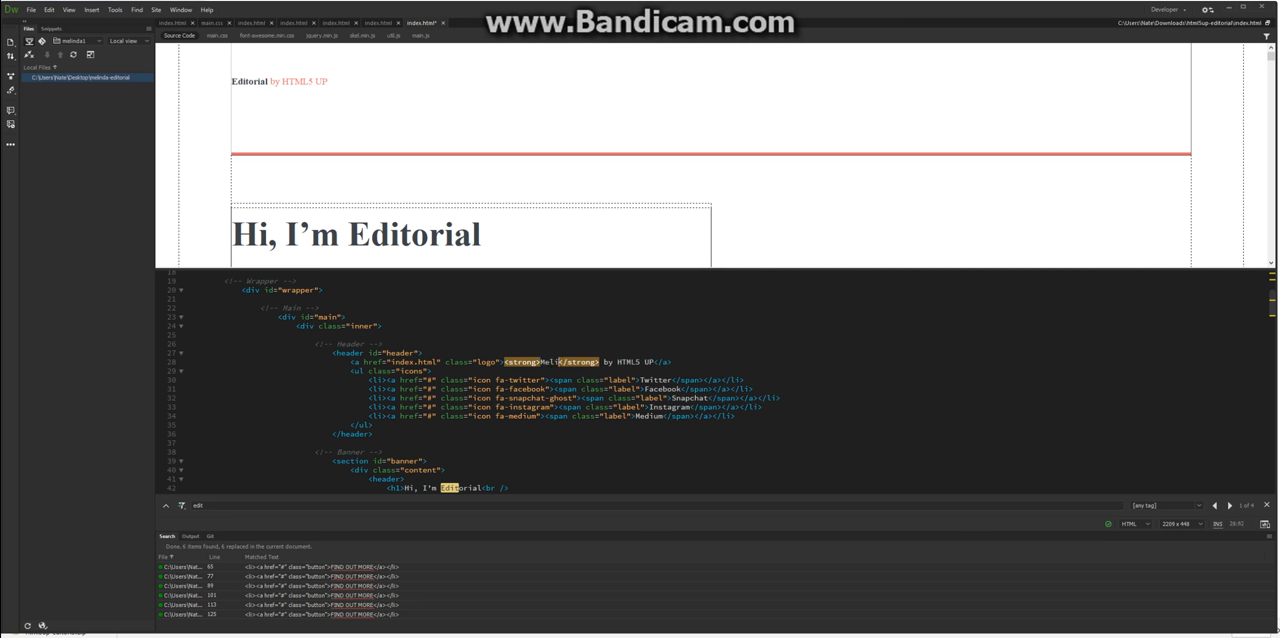
{"action": "type", "text": "Melissa"}
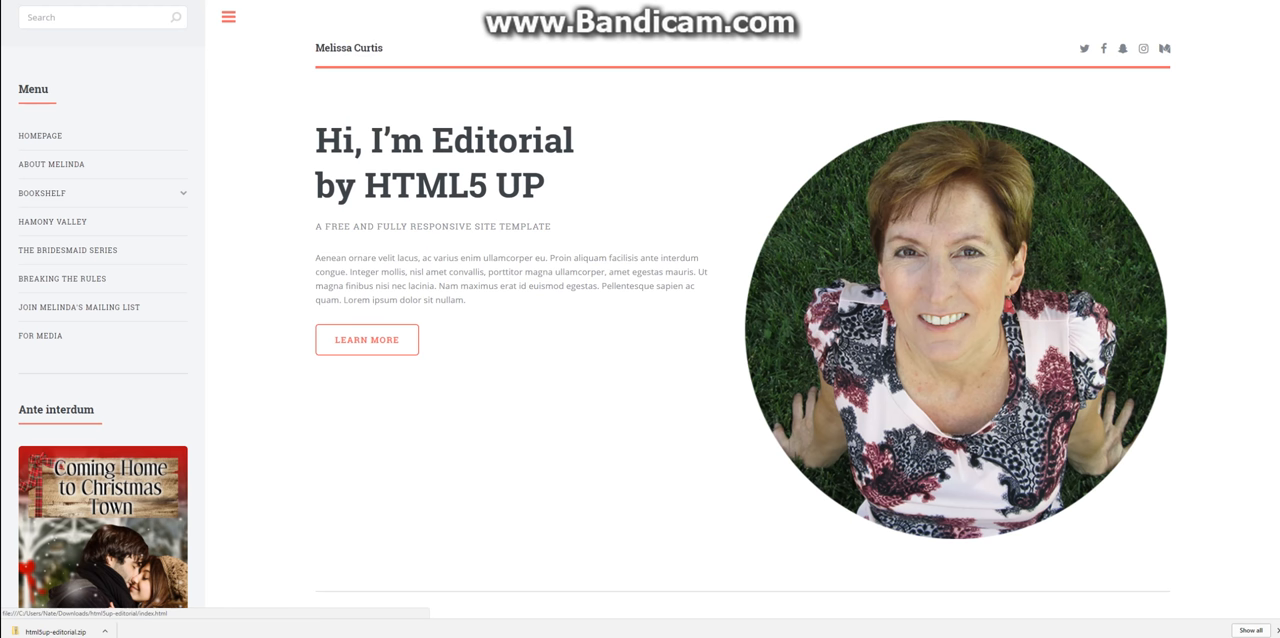
{"action": "left_click", "coordinate": [1164, 48]}
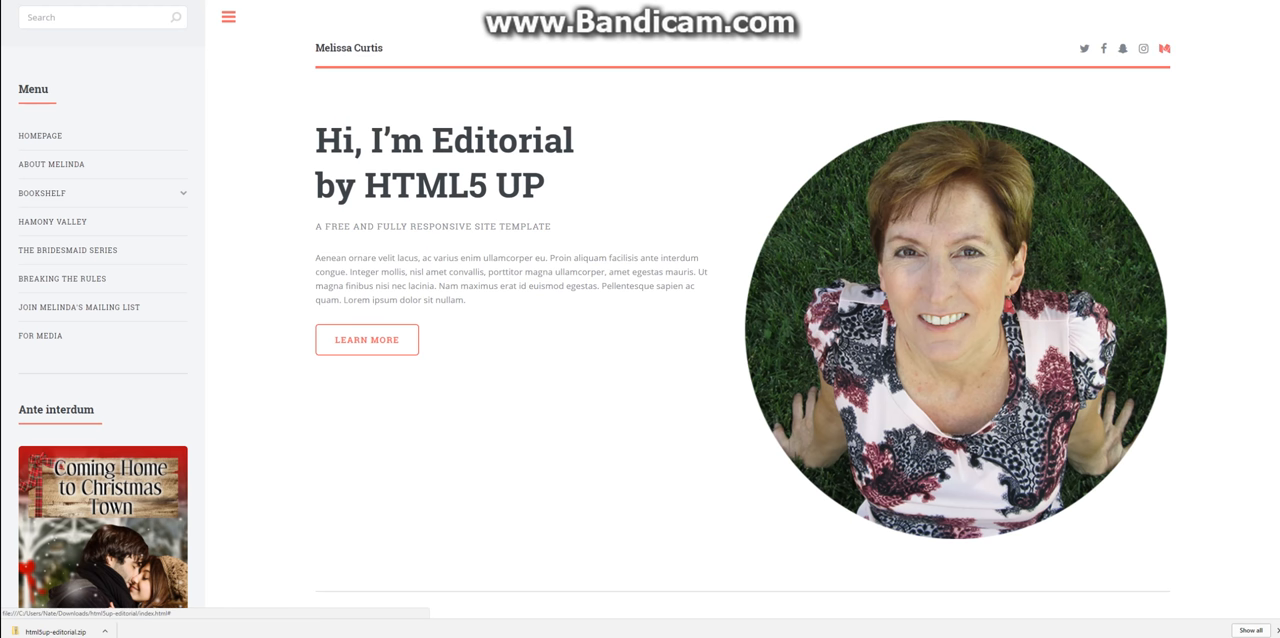